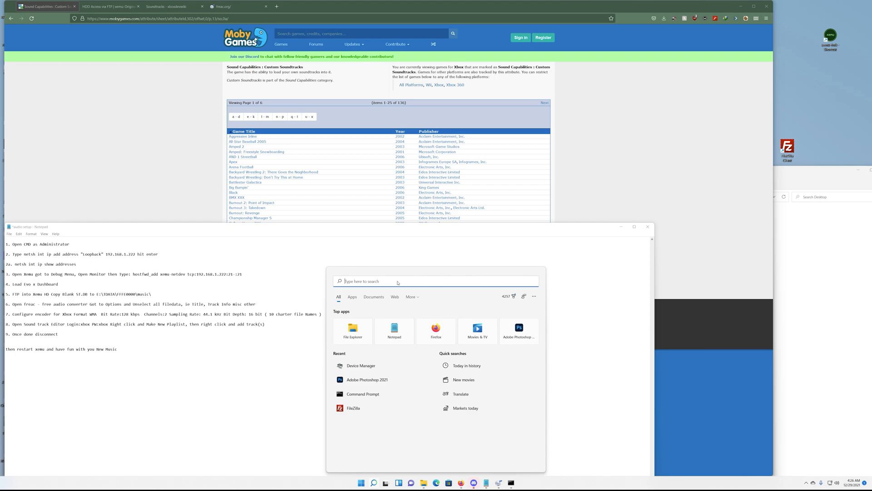
{"action": "mouse_move", "coordinate": [363, 393]}
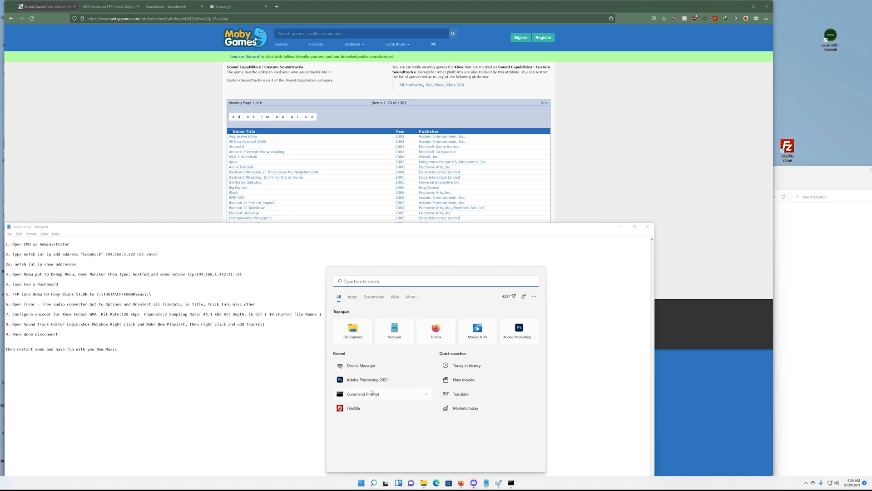
Run the recent Command Prompt entry as administrator from the Start menu.
{"action": "right_click", "coordinate": [362, 394]}
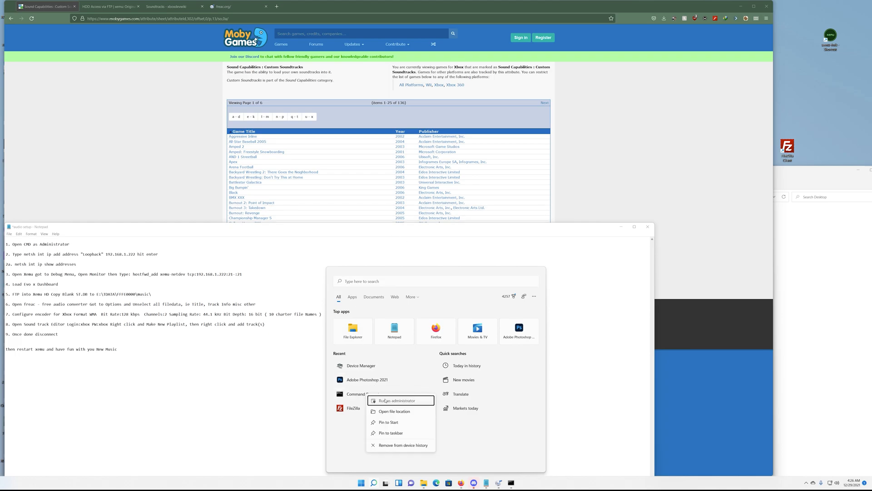
{"action": "left_click", "coordinate": [398, 401]}
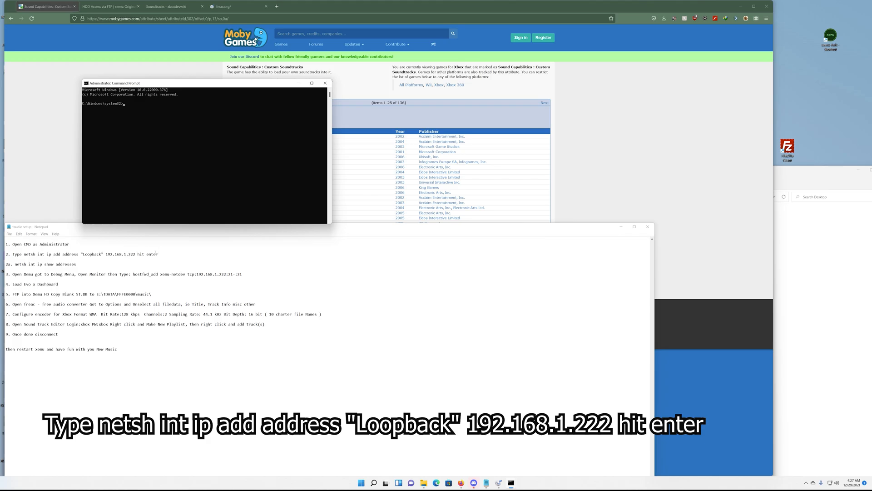
{"action": "mouse_move", "coordinate": [106, 164]}
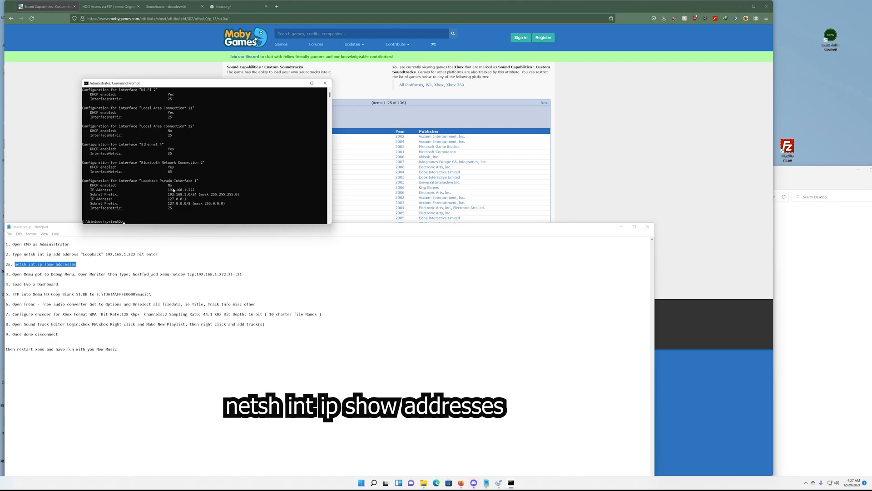
{"action": "mouse_move", "coordinate": [199, 193]}
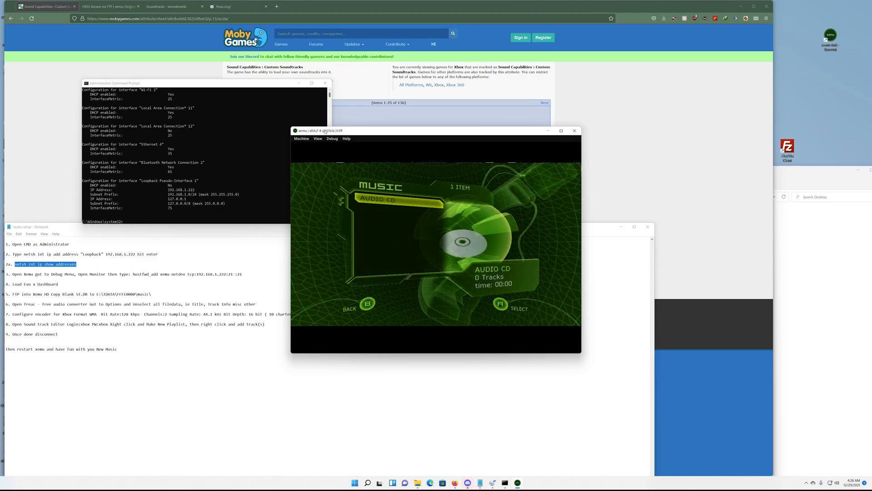
In xemu's monitor, enter hostfwd_add xemu-netdev tcp:192.168.1.222:21-:21 copied from Notepad.
{"action": "left_click", "coordinate": [332, 139]}
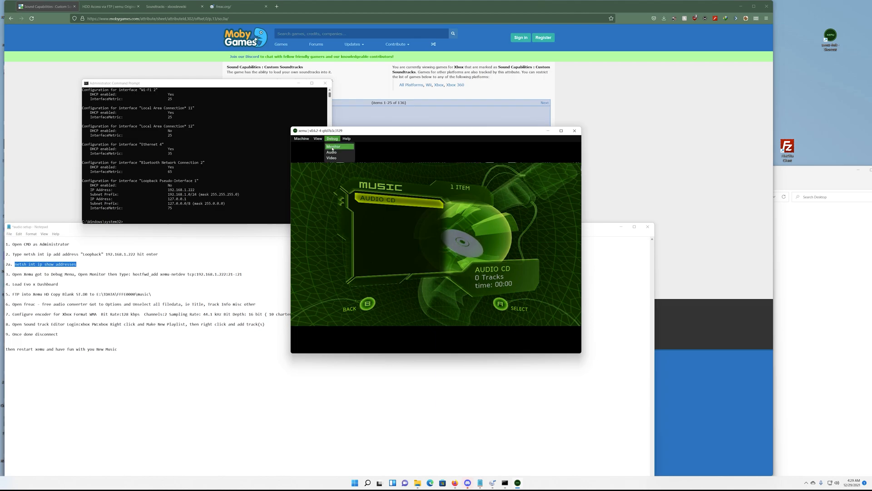
{"action": "left_click", "coordinate": [333, 147]}
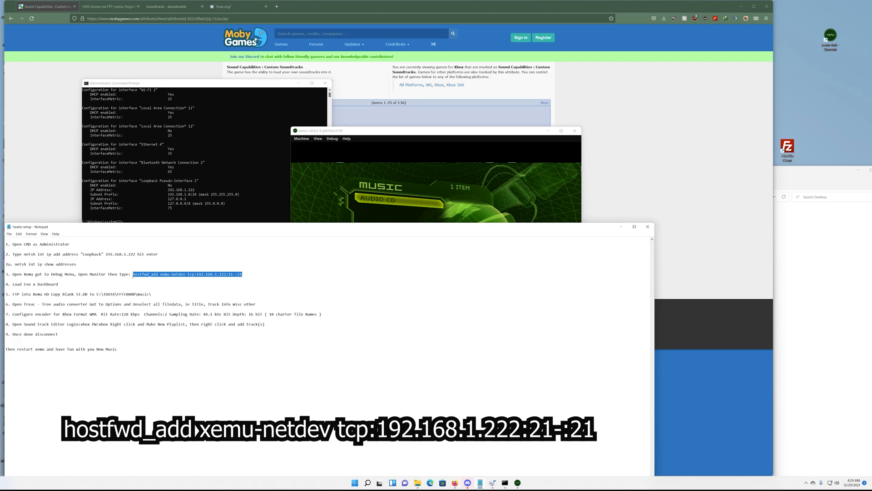
{"action": "right_click", "coordinate": [186, 274]}
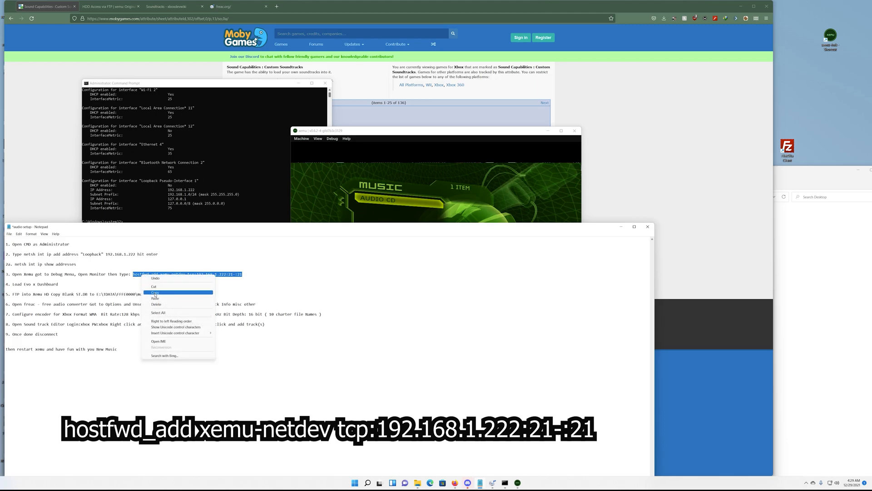
{"action": "left_click", "coordinate": [154, 292]}
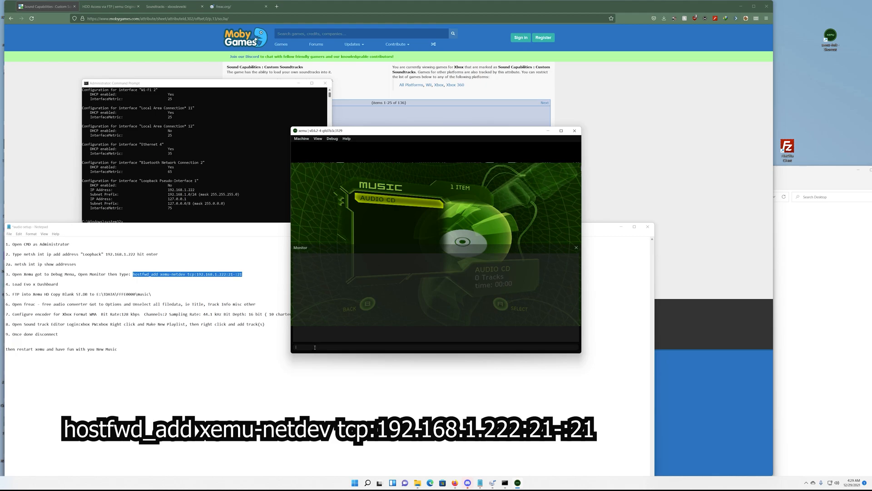
{"action": "type", "text": "hostfwd_add xemu-netdev tcp:192.168.1.222:21-:21"}
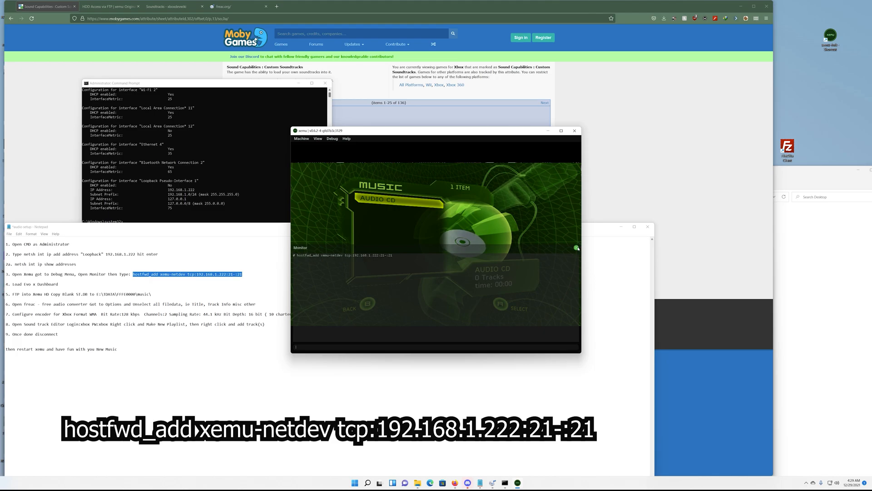
Bring up xemu's Load Disc file picker showing the iso folder.
{"action": "left_click", "coordinate": [300, 139]}
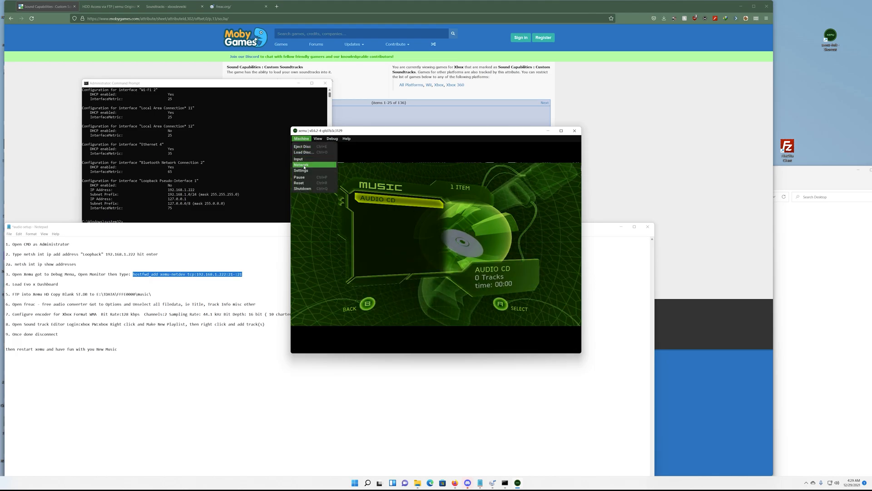
{"action": "mouse_move", "coordinate": [303, 152]}
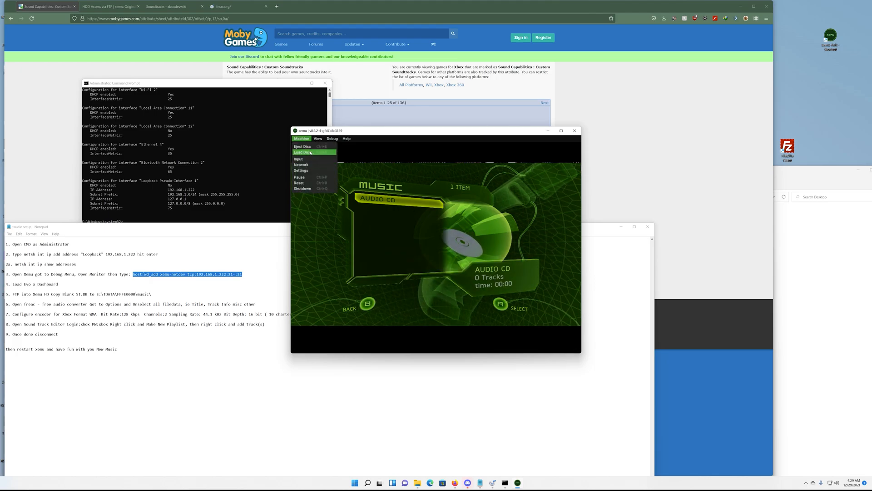
{"action": "left_click", "coordinate": [302, 152]}
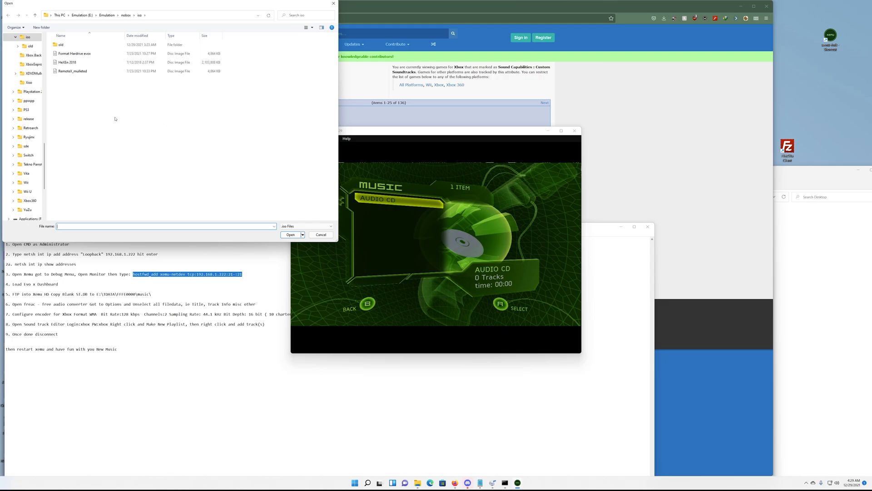
{"action": "left_click", "coordinate": [74, 53]}
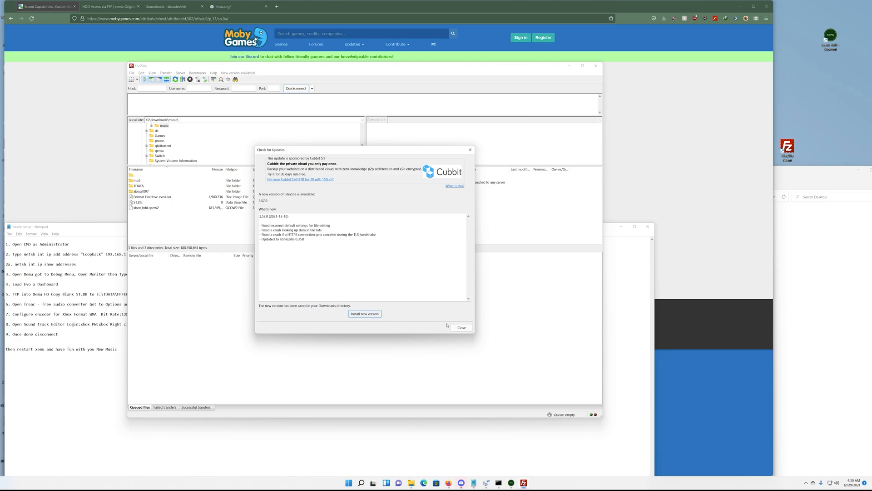
Dismiss the update notice and connect to the saved Xemu FTP site, accepting unencrypted FTP.
{"action": "left_click", "coordinate": [461, 327]}
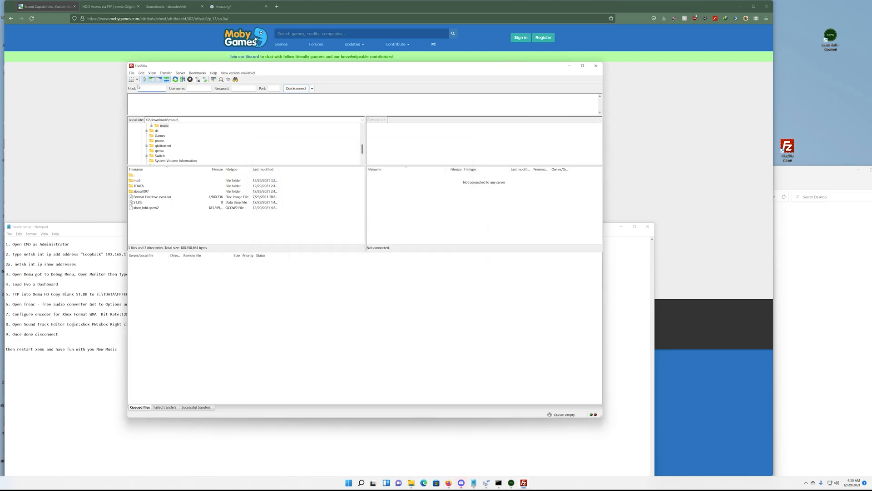
{"action": "left_click", "coordinate": [132, 79]}
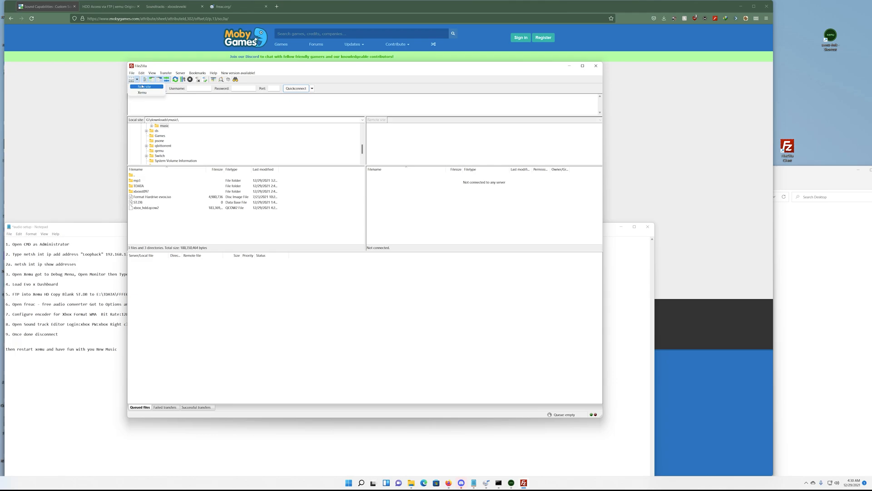
{"action": "left_click", "coordinate": [146, 87]}
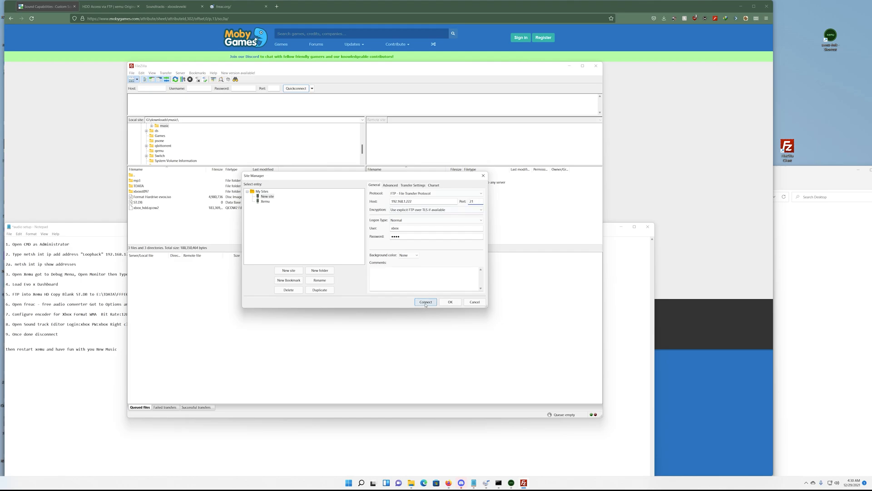
{"action": "left_click", "coordinate": [426, 302]}
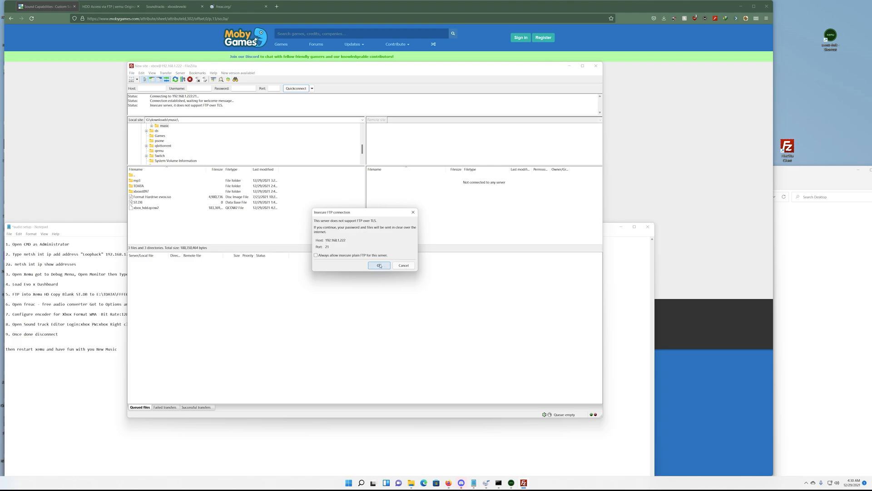
{"action": "left_click", "coordinate": [379, 265]}
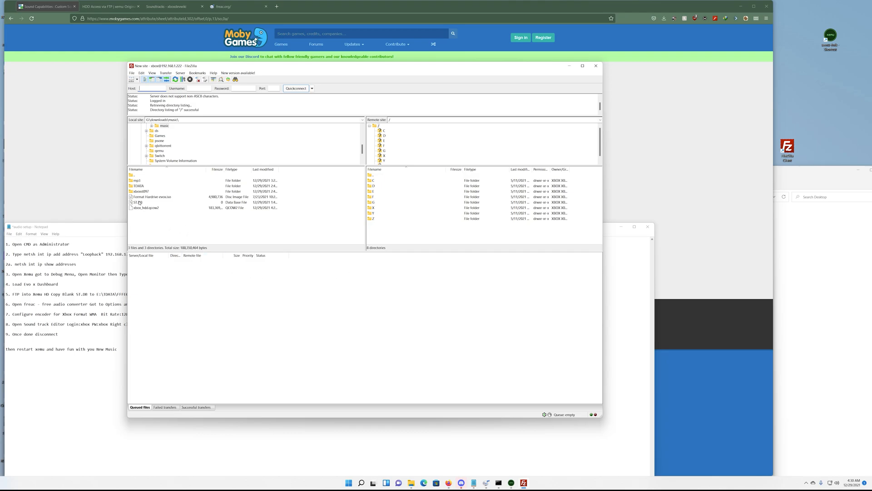
Select local ST.DB and open E/TDATA/fffe0000/music on the Xbox to upload it.
{"action": "left_click", "coordinate": [138, 202]}
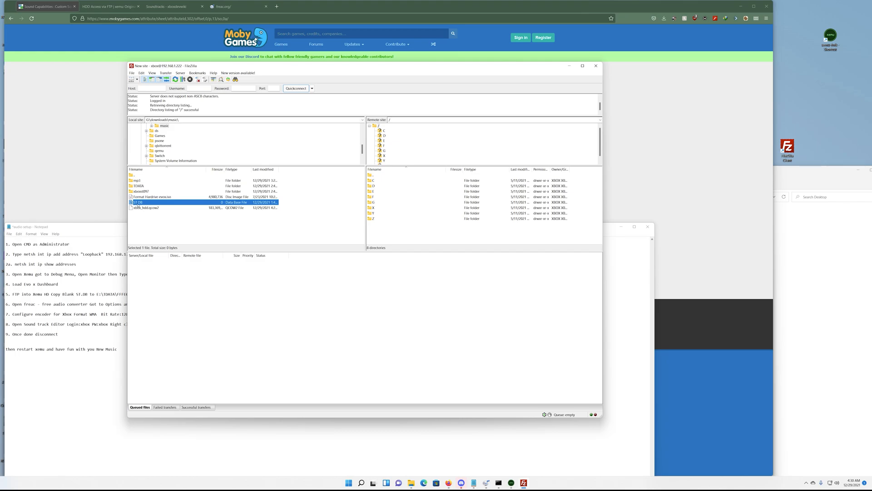
{"action": "mouse_move", "coordinate": [185, 209]}
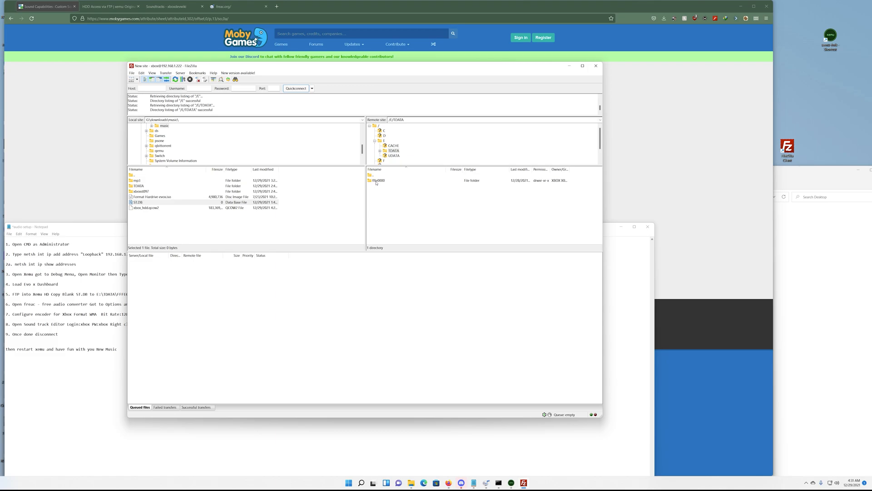
{"action": "mouse_move", "coordinate": [378, 181]}
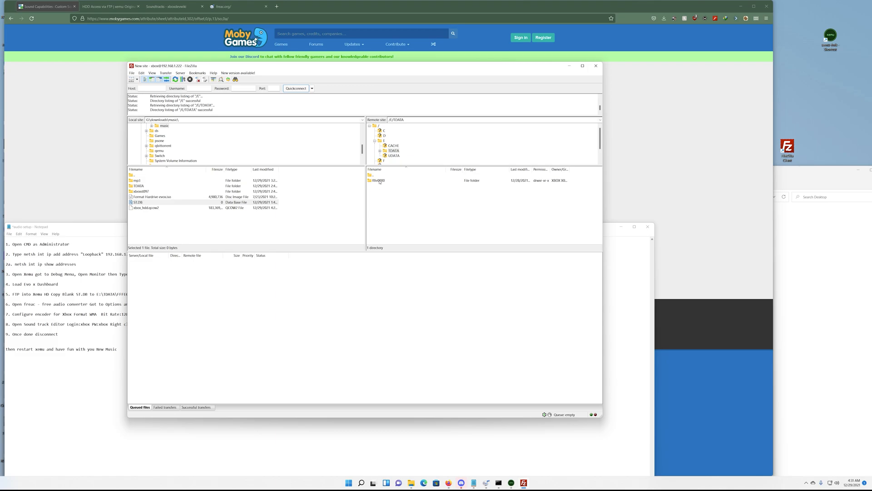
{"action": "double_click", "coordinate": [379, 180]}
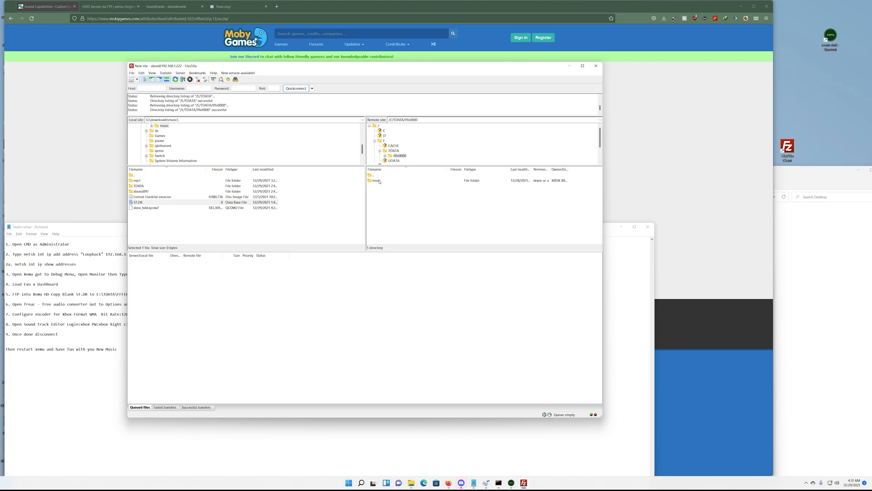
{"action": "double_click", "coordinate": [377, 179]}
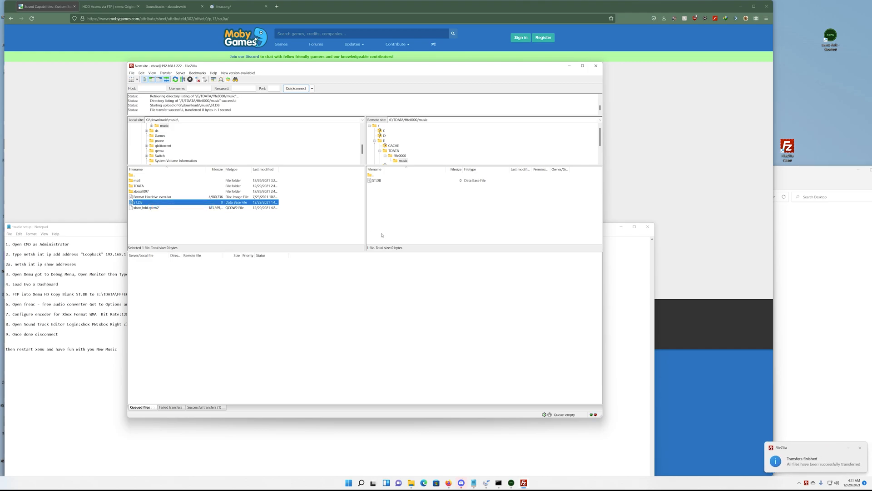
{"action": "mouse_move", "coordinate": [394, 181]}
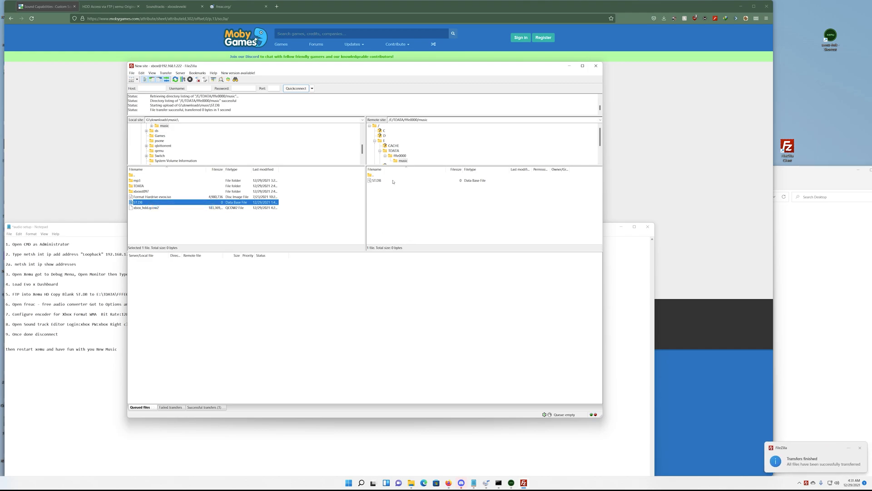
{"action": "mouse_move", "coordinate": [197, 245]}
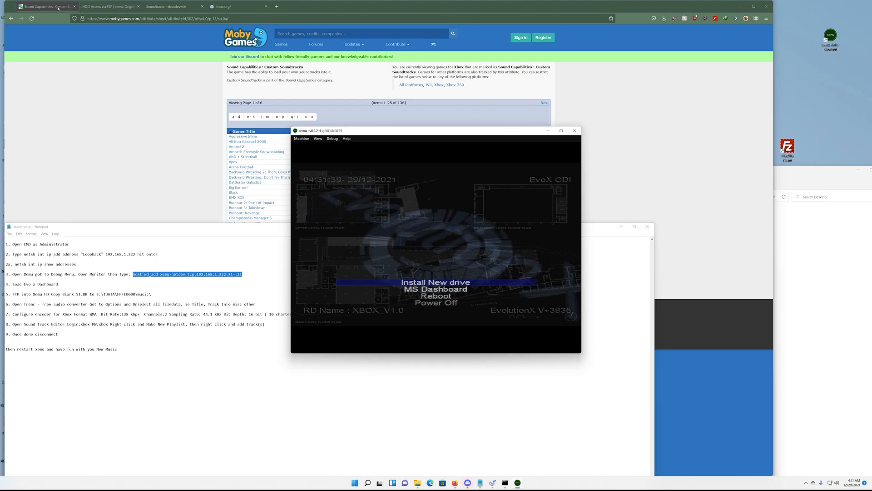
Switch to the xboxdevwiki Soundtracks tab and scroll to the Default Encoding Settings table.
{"action": "left_click", "coordinate": [170, 6]}
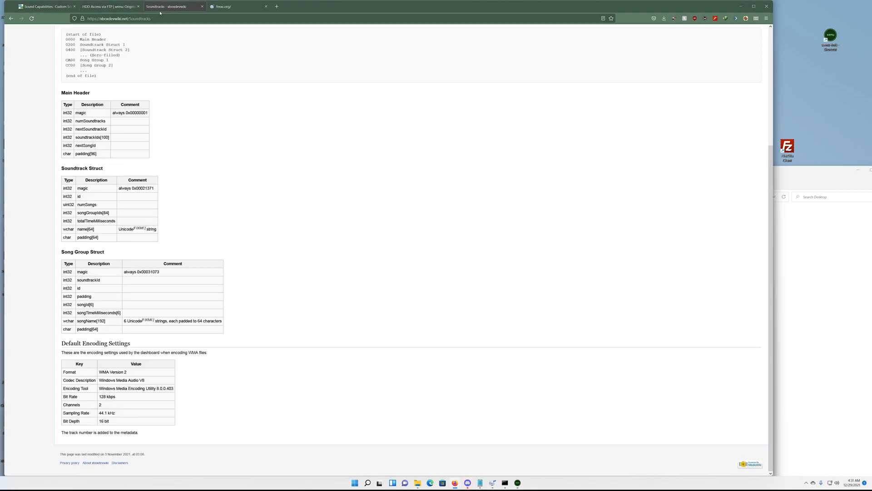
{"action": "mouse_move", "coordinate": [129, 342]}
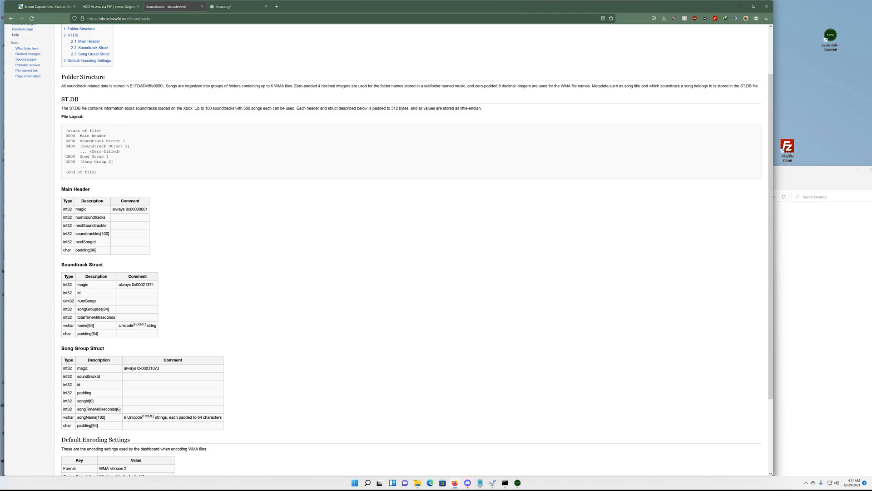
{"action": "mouse_move", "coordinate": [82, 107]}
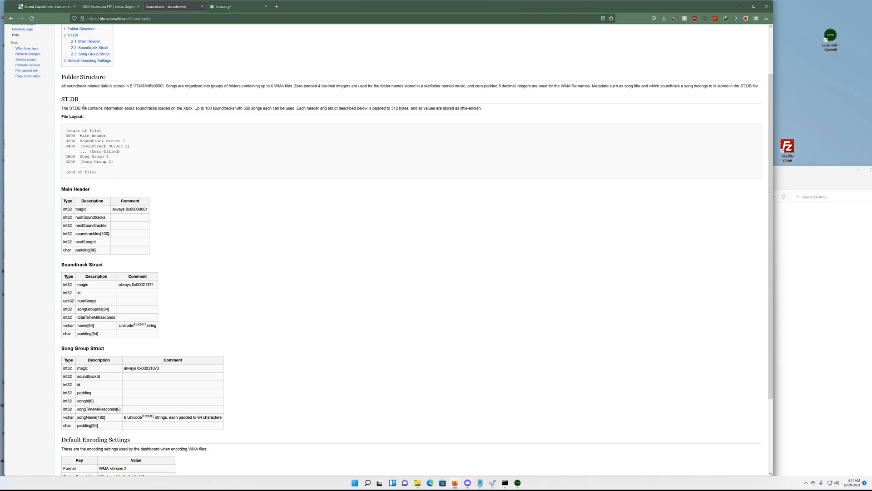
{"action": "mouse_move", "coordinate": [115, 262]}
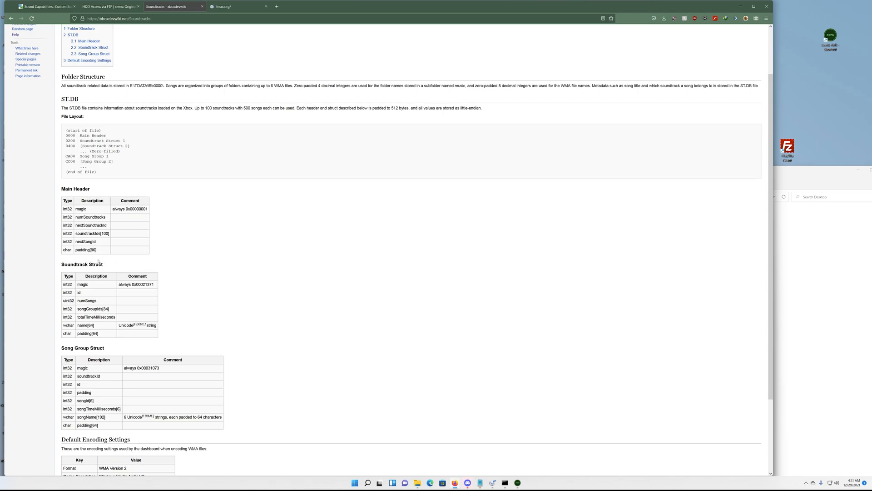
{"action": "scroll", "scroll_direction": "down", "scroll_amount": 3}
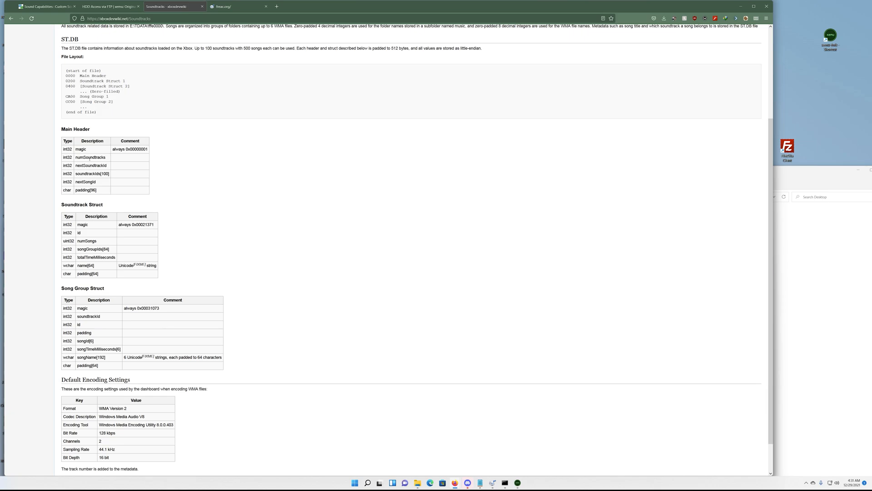
{"action": "scroll", "scroll_direction": "down", "scroll_amount": 3}
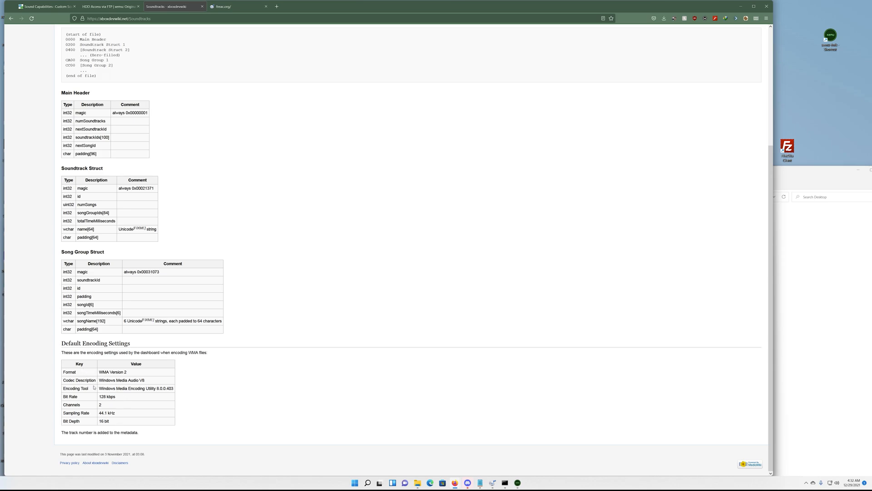
{"action": "mouse_move", "coordinate": [94, 402]}
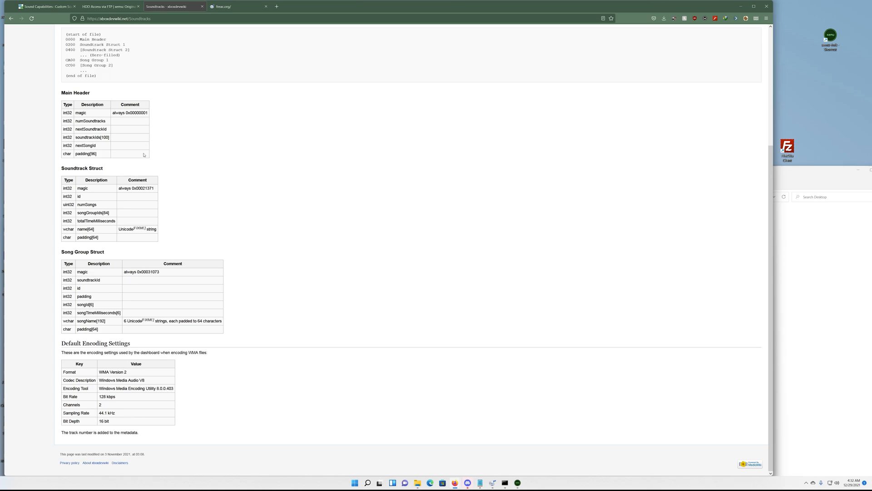
{"action": "mouse_move", "coordinate": [387, 280]}
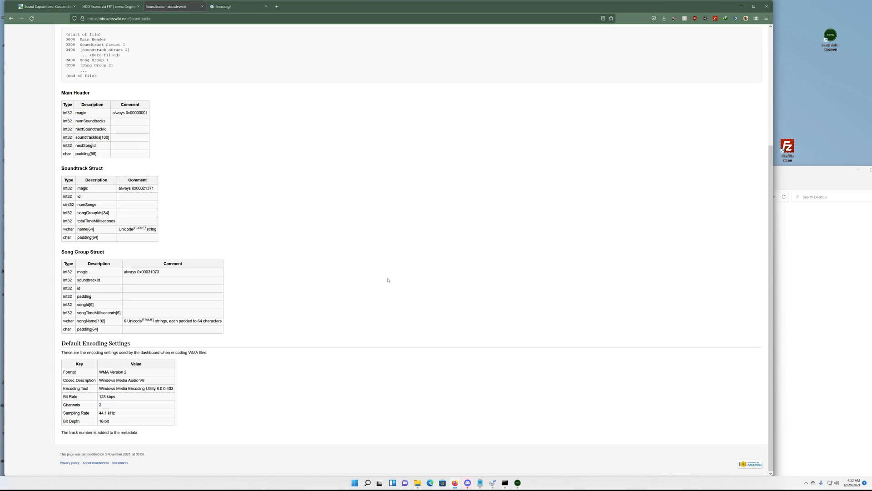
{"action": "mouse_move", "coordinate": [406, 407]}
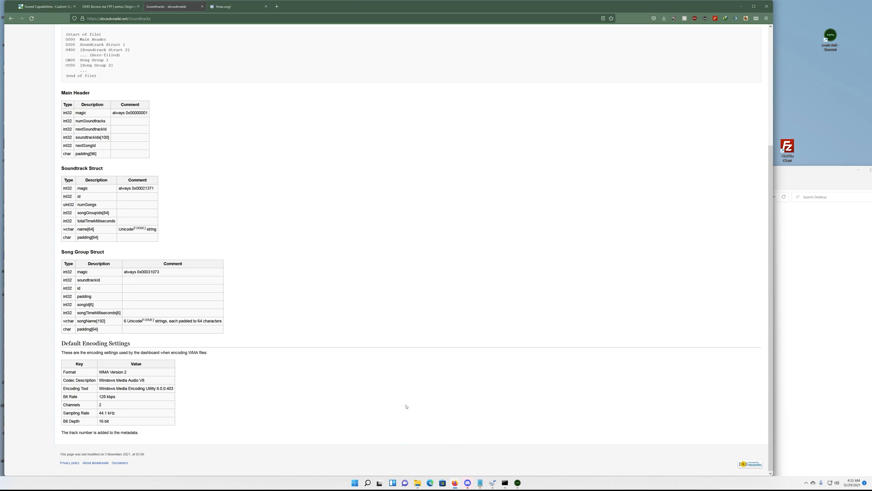
Switch to fre:ac with its empty joblist and expand the Options menu.
{"action": "left_click", "coordinate": [222, 6]}
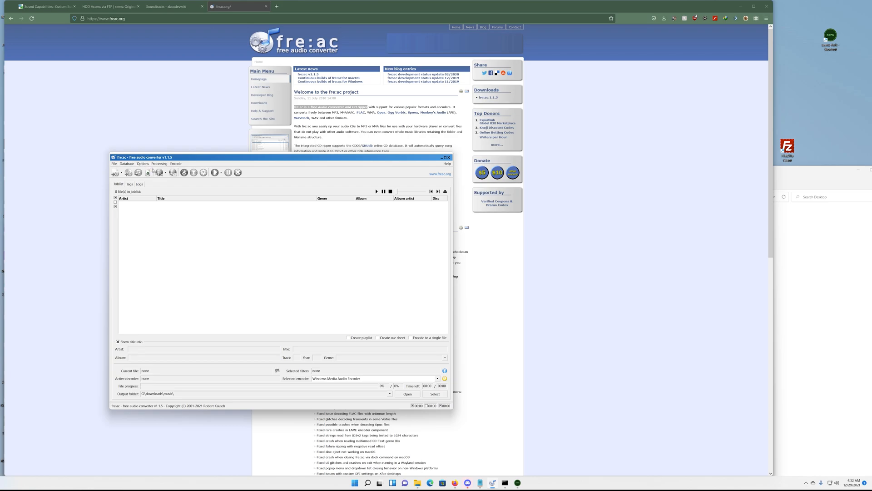
{"action": "left_click", "coordinate": [144, 163]}
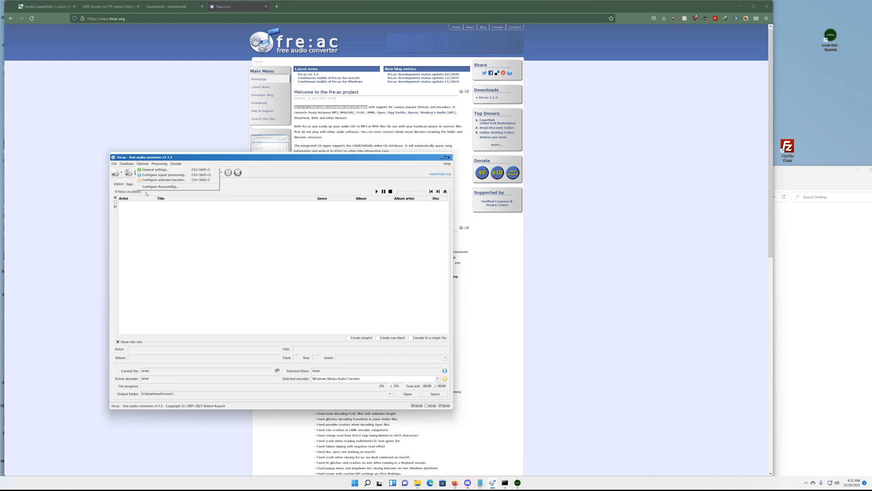
{"action": "mouse_move", "coordinate": [159, 186]}
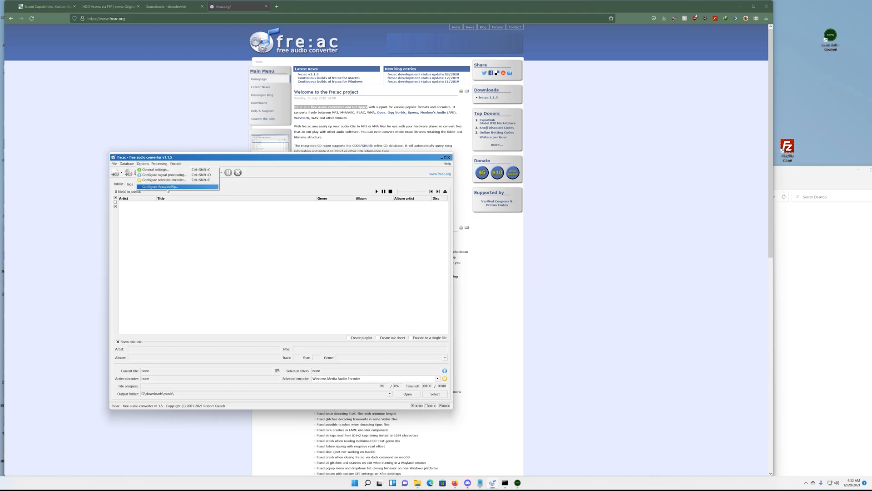
{"action": "mouse_move", "coordinate": [156, 169]}
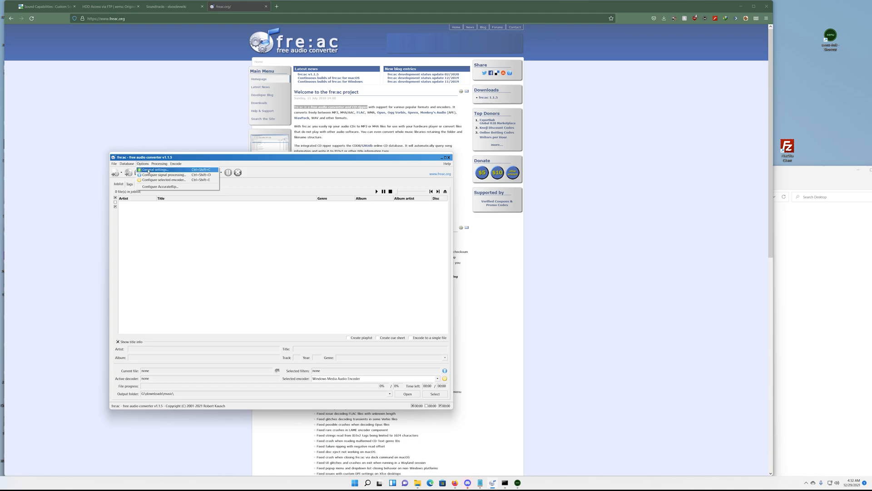
Check the Interface > Joblist page in fre:ac's General settings and close them with OK.
{"action": "left_click", "coordinate": [156, 170]}
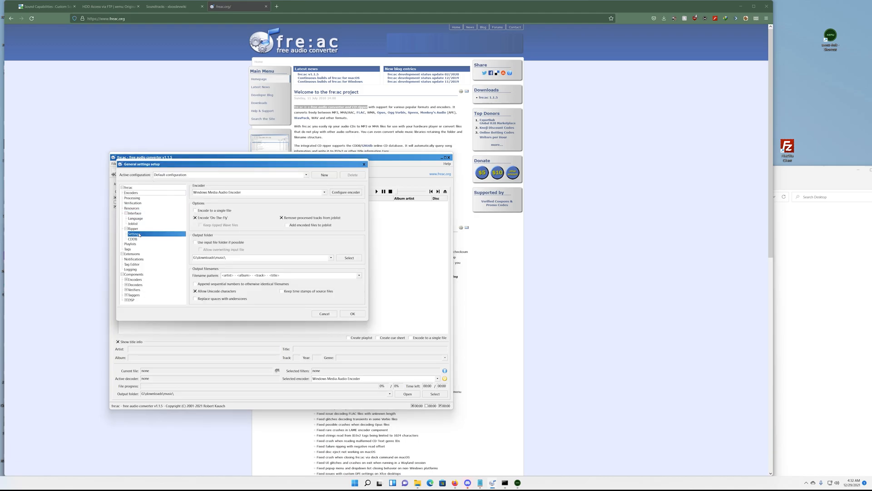
{"action": "left_click", "coordinate": [133, 223]}
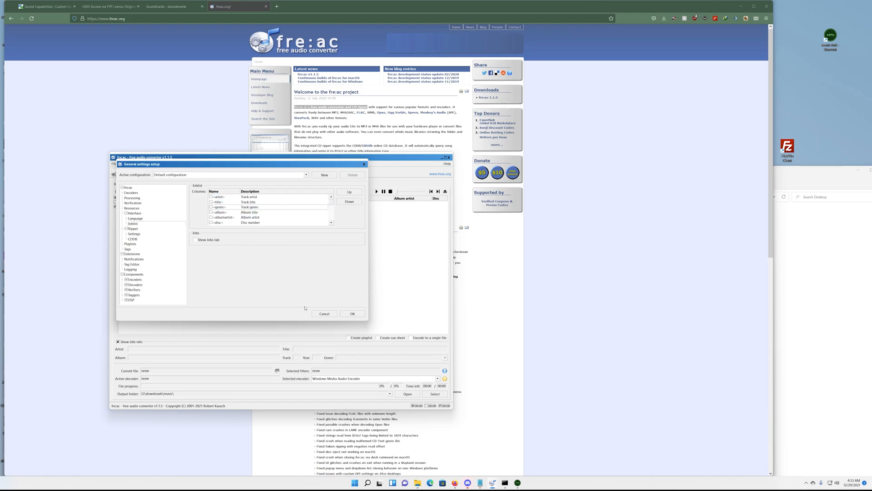
{"action": "mouse_move", "coordinate": [314, 307]}
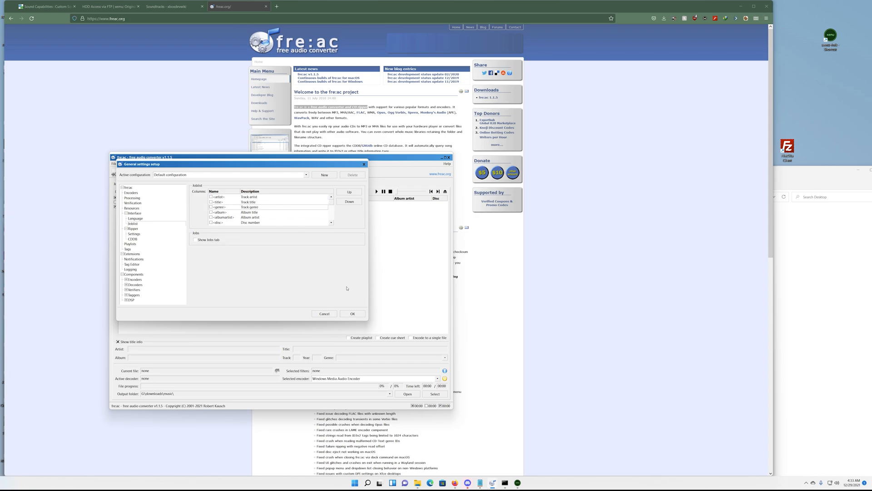
{"action": "left_click", "coordinate": [215, 196]}
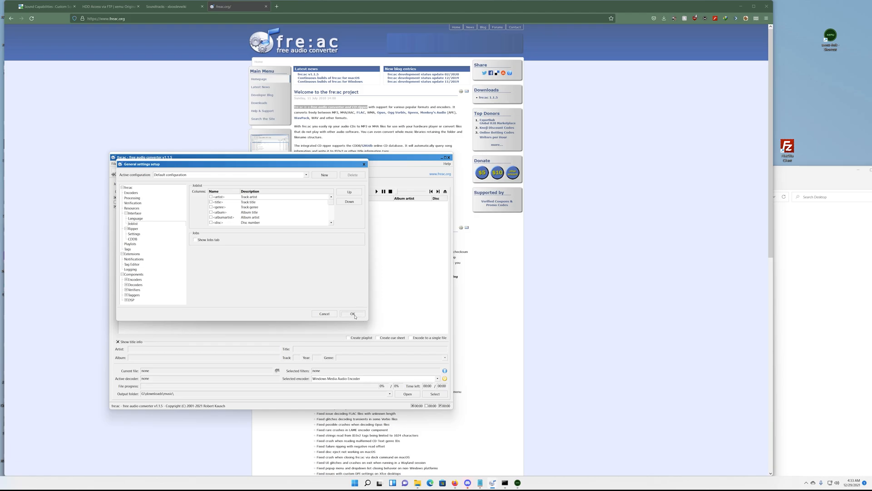
{"action": "left_click", "coordinate": [353, 314]}
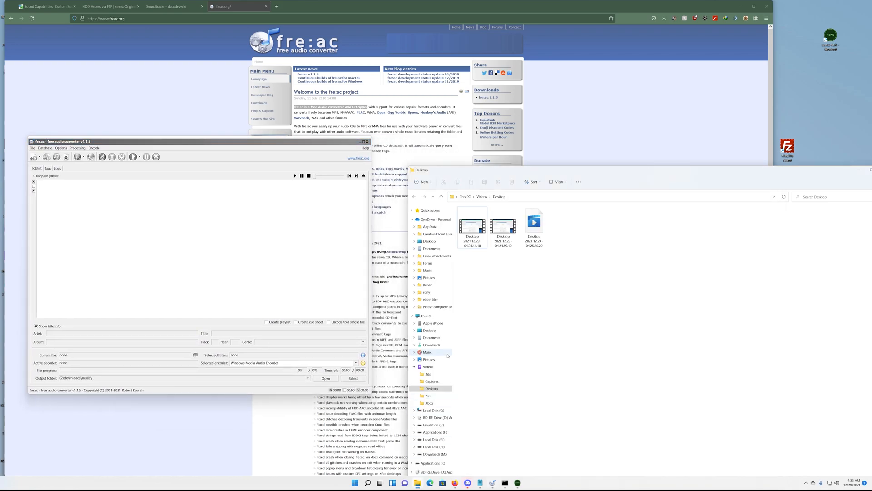
Add all eight MP3 tracks from G:\downloads\music\mp3 to fre:ac's joblist.
{"action": "left_click", "coordinate": [432, 388]}
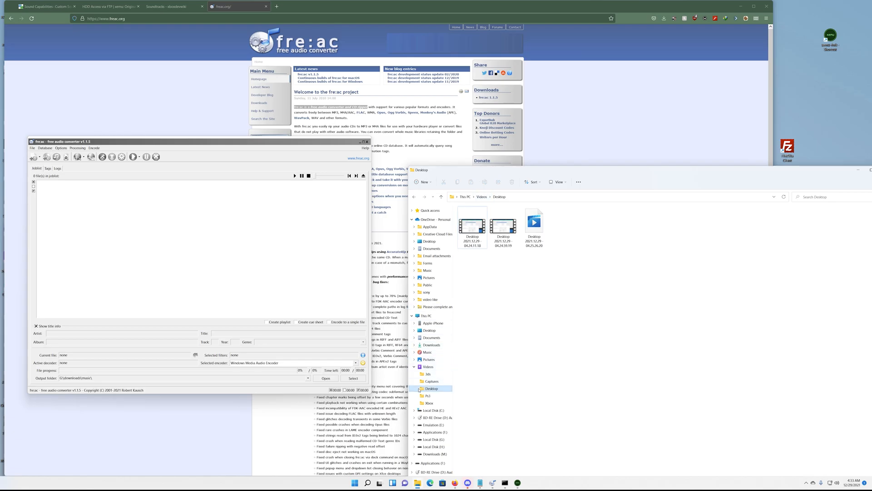
{"action": "left_click", "coordinate": [433, 439]}
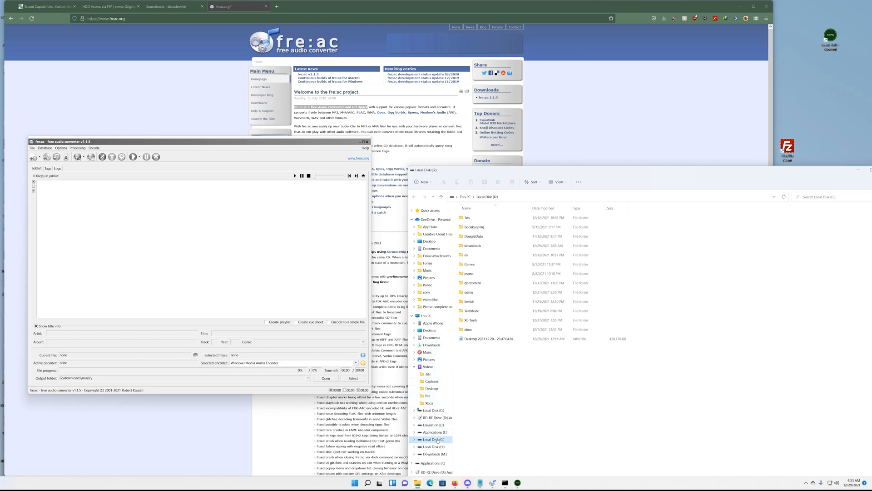
{"action": "left_click", "coordinate": [473, 246]}
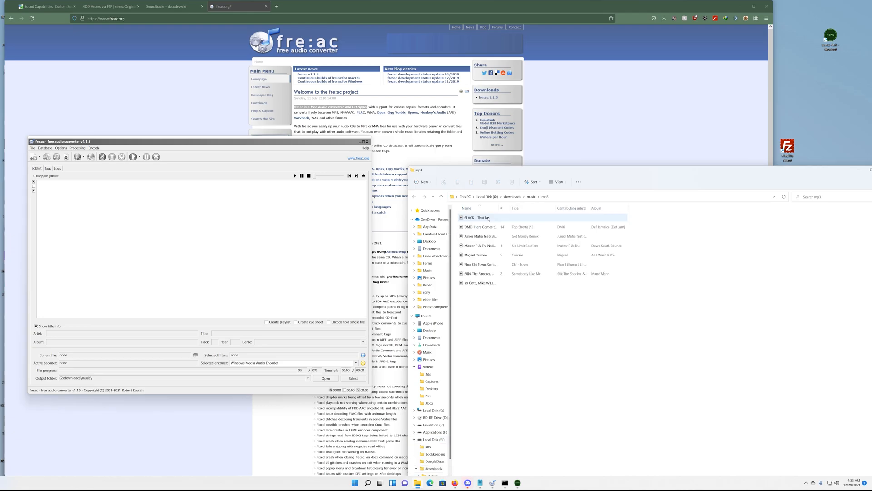
{"action": "left_click", "coordinate": [490, 245]}
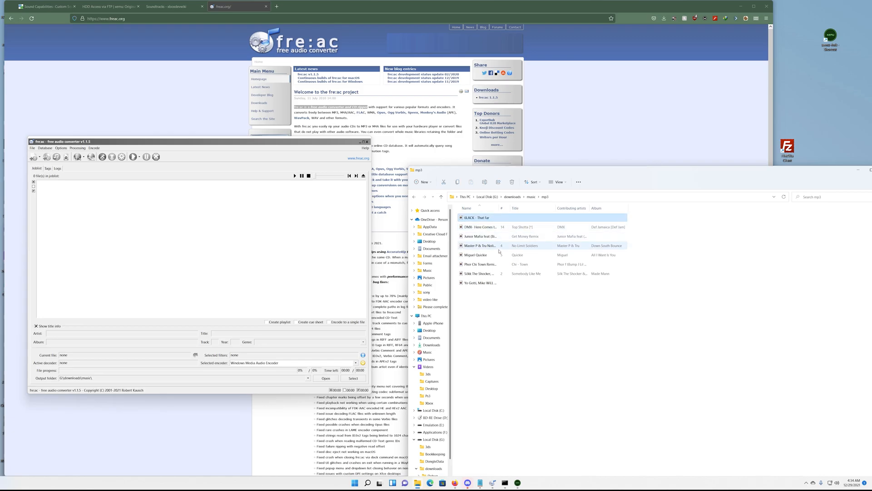
{"action": "left_click", "coordinate": [480, 282]}
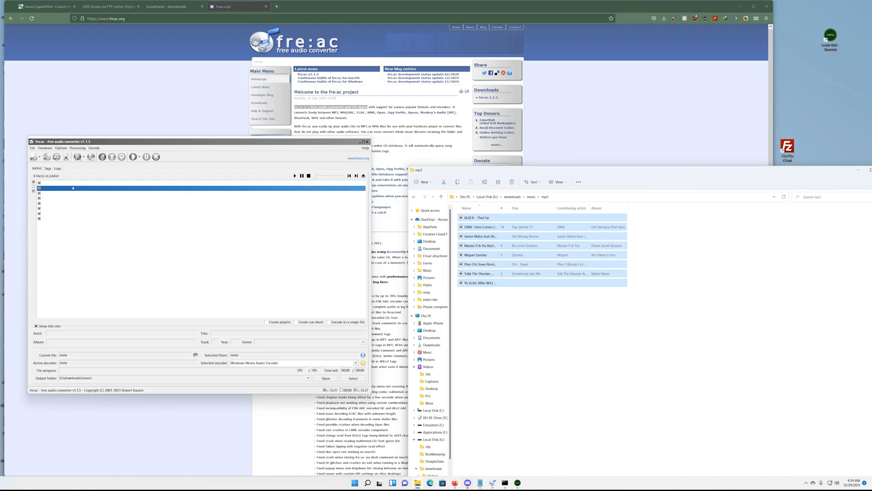
{"action": "left_click", "coordinate": [72, 183]}
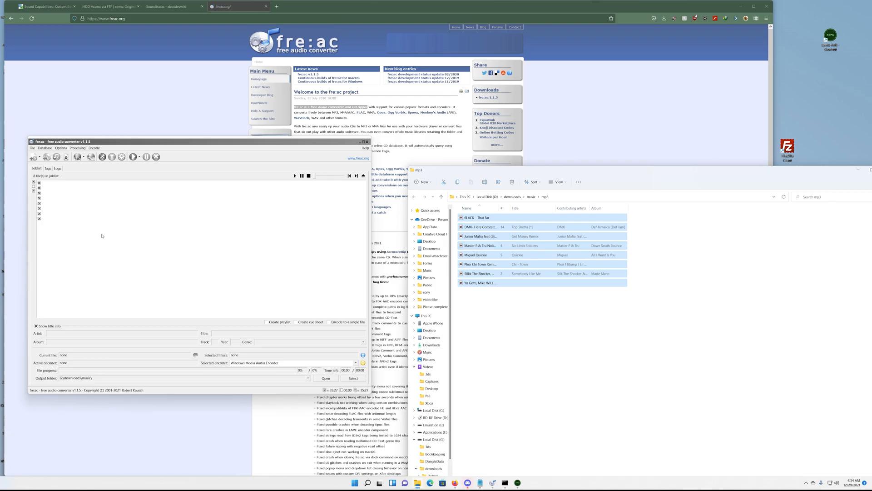
Encode the eight tracks to WMA, close fre:ac, and select the xboxst097 folder.
{"action": "left_click", "coordinate": [134, 156]}
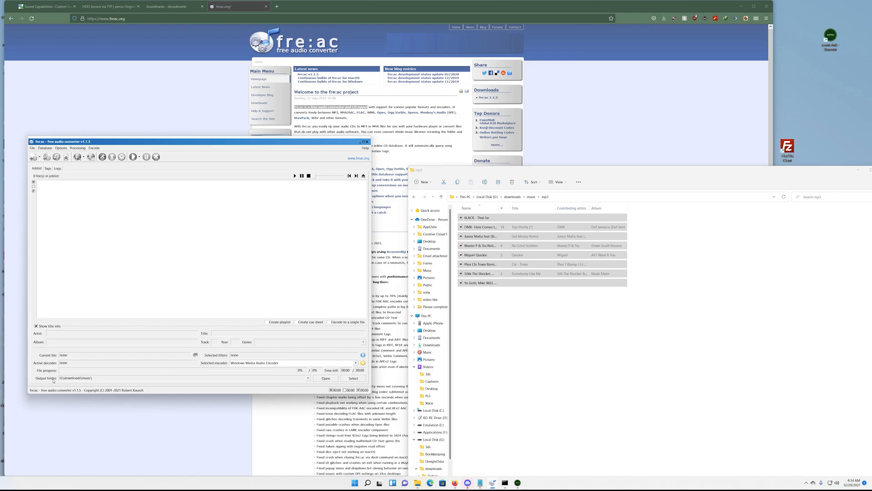
{"action": "mouse_move", "coordinate": [434, 355]}
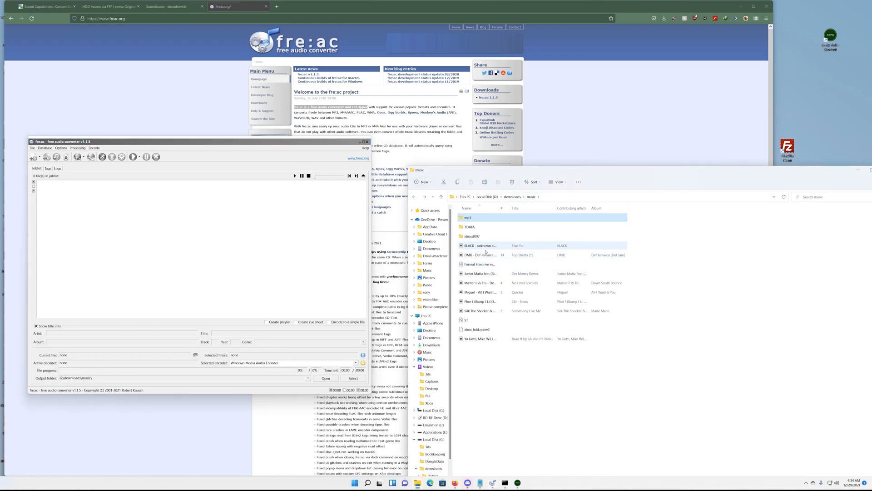
{"action": "left_click", "coordinate": [481, 338]}
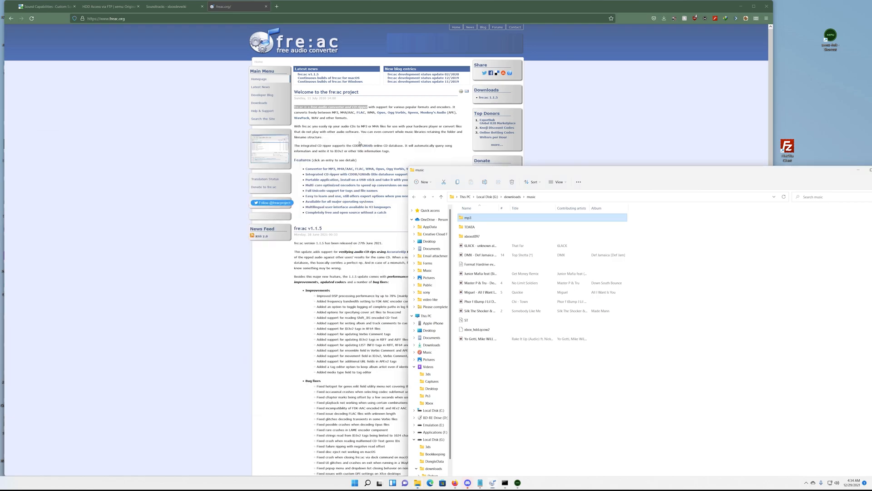
{"action": "left_click", "coordinate": [473, 235]}
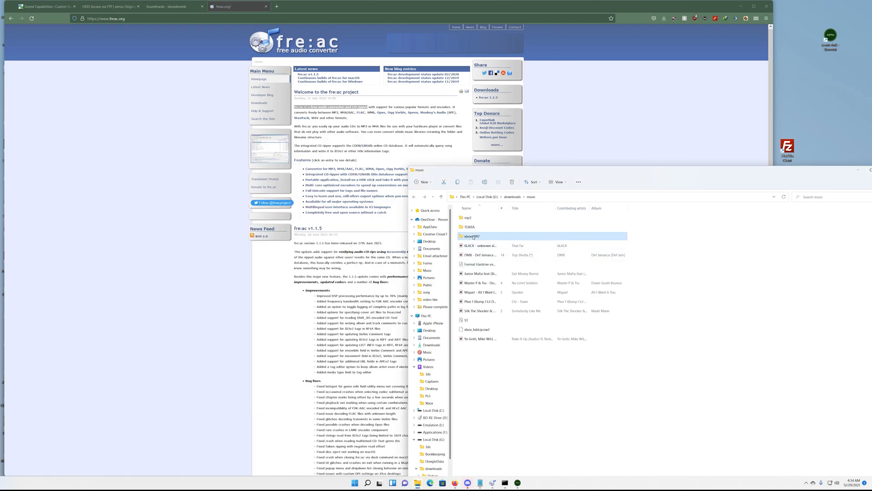
Launch XBOXST.exe from the xboxst097 folder and connect to the Xbox at 192.168.1.222.
{"action": "double_click", "coordinate": [473, 236]}
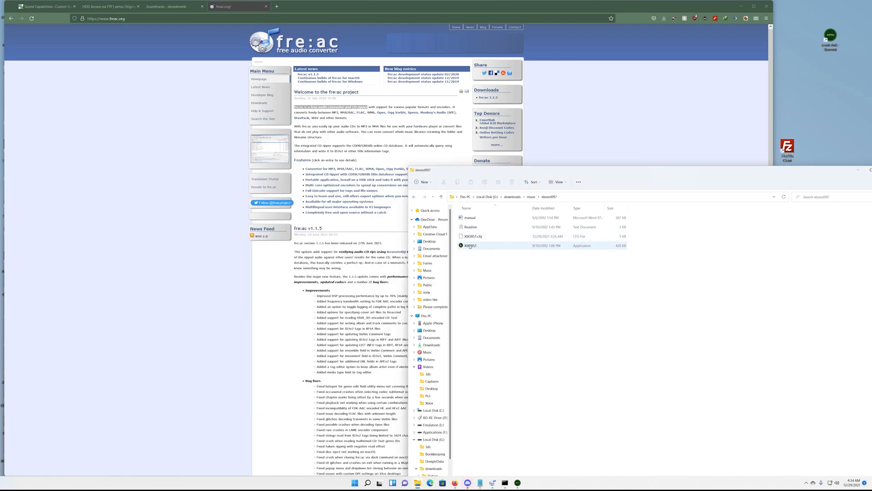
{"action": "double_click", "coordinate": [470, 246]}
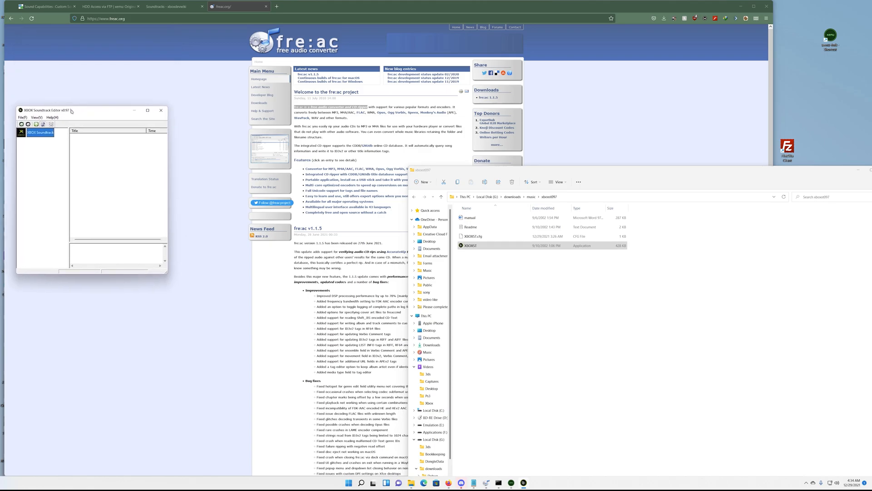
{"action": "left_click_drag", "start_coordinate": [71, 110], "coordinate": [105, 124]}
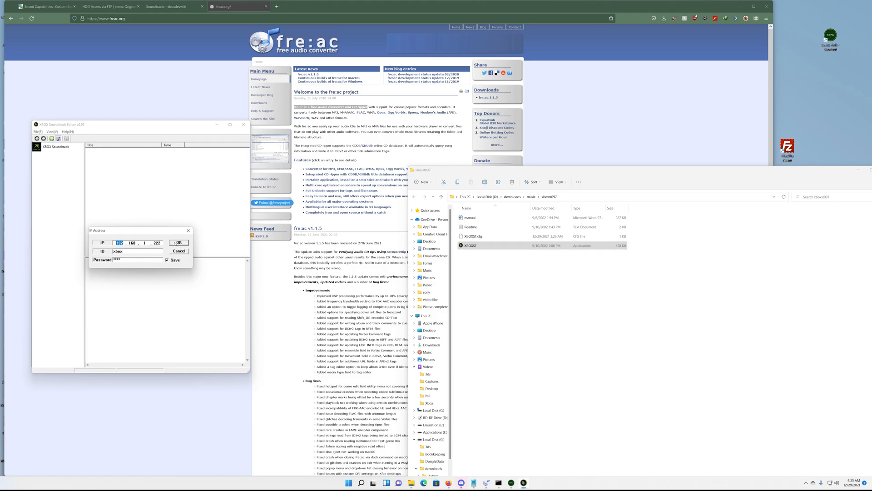
{"action": "left_click", "coordinate": [179, 243]}
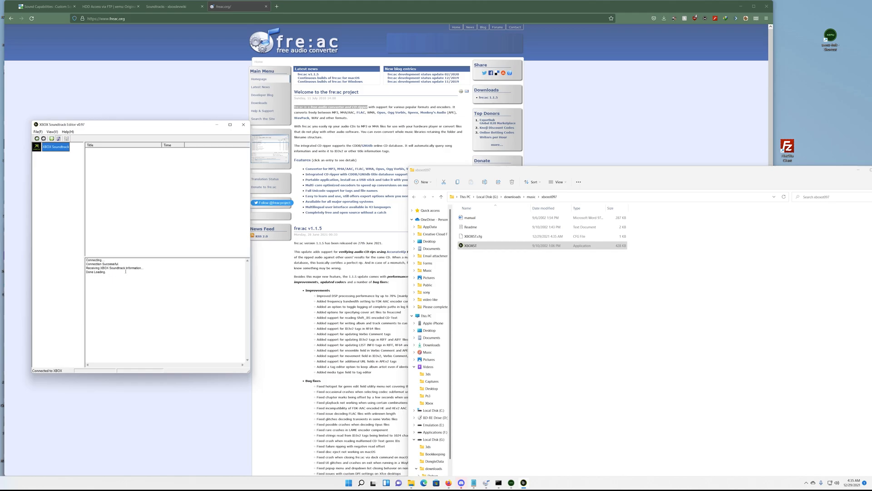
{"action": "mouse_move", "coordinate": [72, 316]}
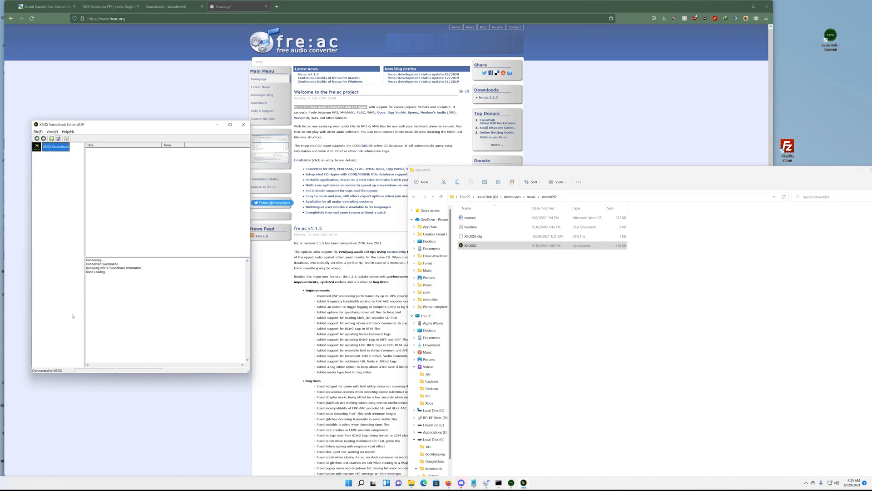
{"action": "mouse_move", "coordinate": [60, 347]}
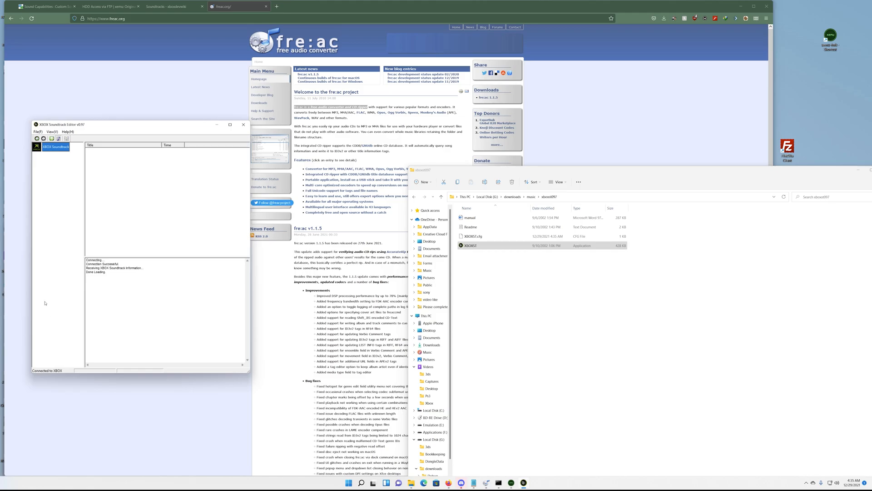
Add a soundtrack named 'this is test' under XBOX Soundtrack.
{"action": "right_click", "coordinate": [54, 147]}
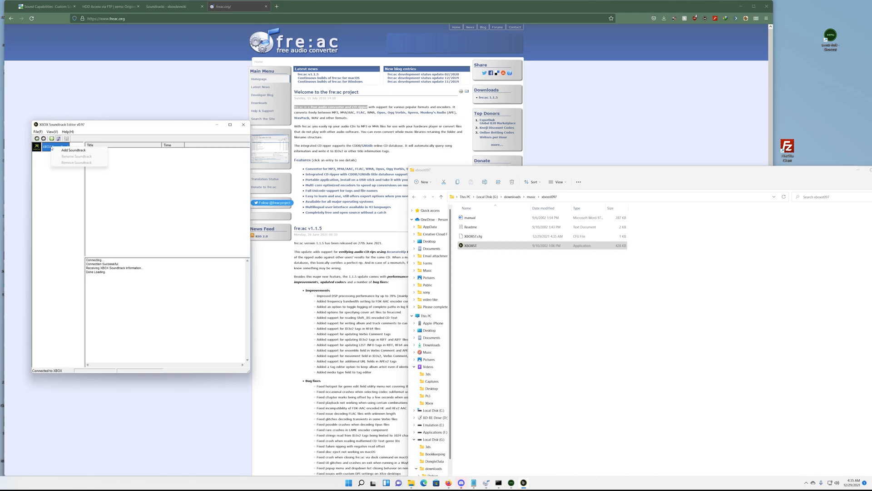
{"action": "left_click", "coordinate": [72, 151]}
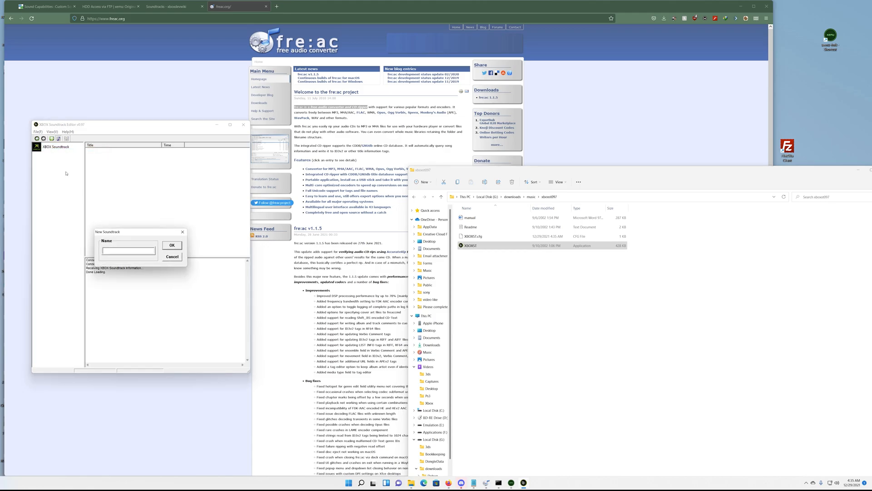
{"action": "type", "text": "this"}
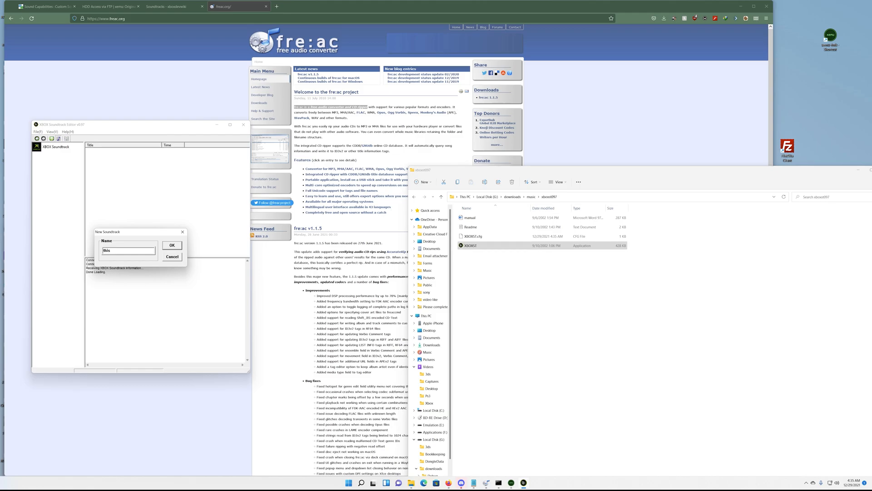
{"action": "type", "text": "is"}
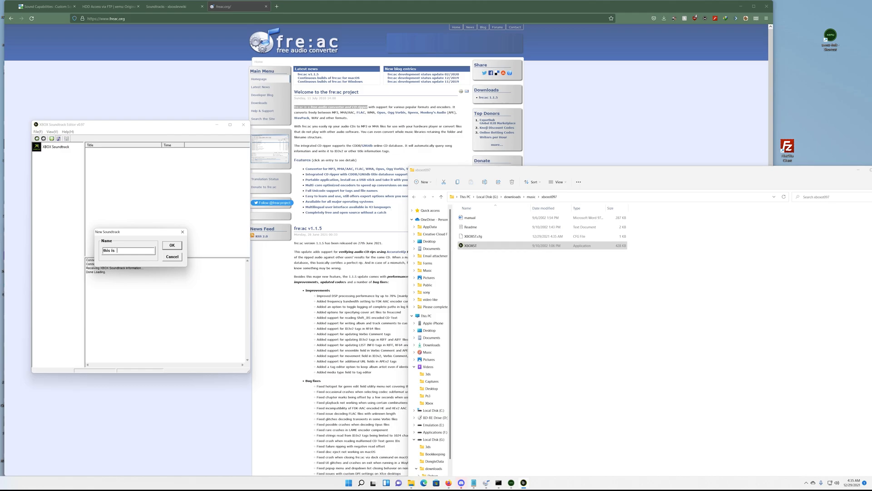
{"action": "type", "text": "test"}
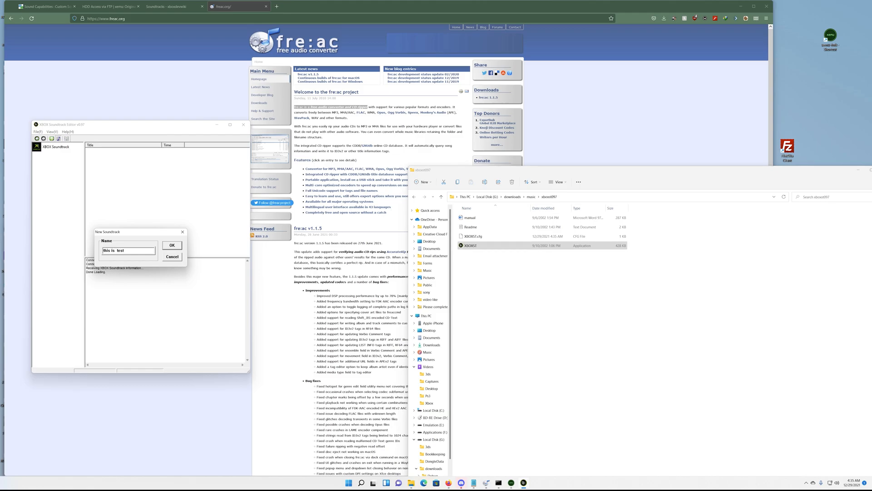
{"action": "mouse_move", "coordinate": [165, 241]}
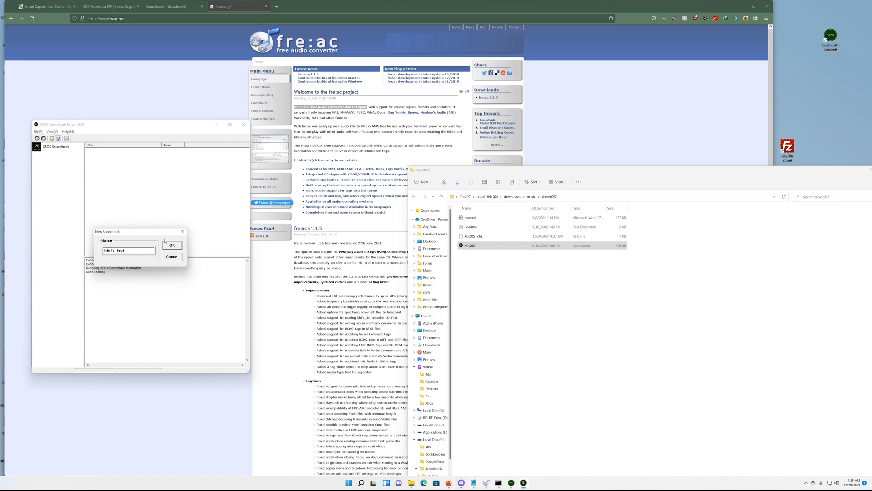
{"action": "left_click", "coordinate": [172, 245]}
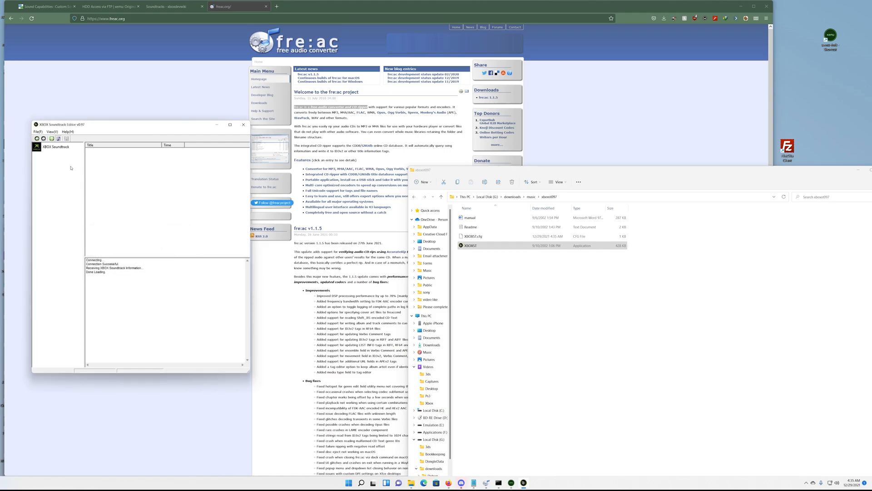
Reconnect using the saved Xbox address and name a new soundtrack Childreams28.
{"action": "left_click", "coordinate": [55, 147]}
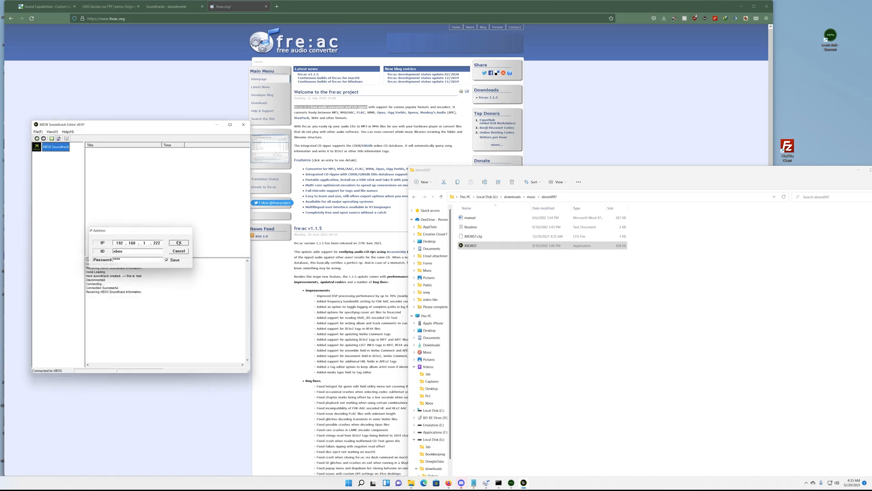
{"action": "left_click", "coordinate": [178, 242]}
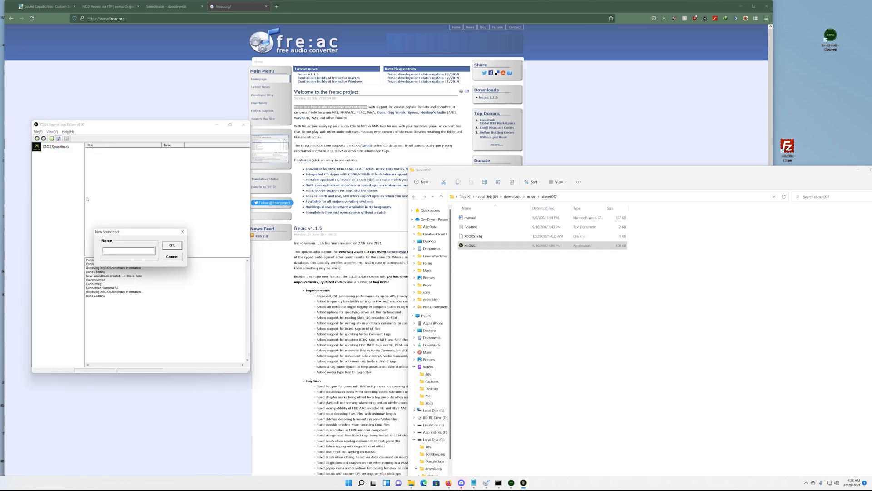
{"action": "type", "text": "child"}
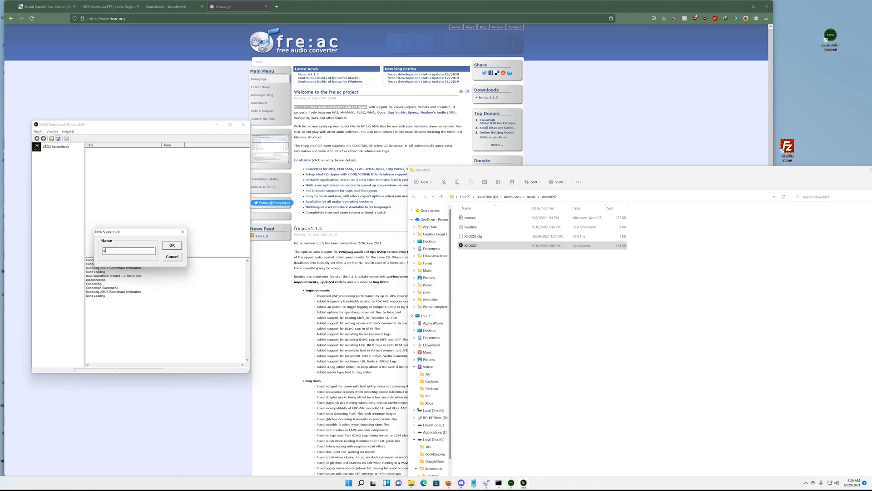
{"action": "type", "text": "Chidreams"}
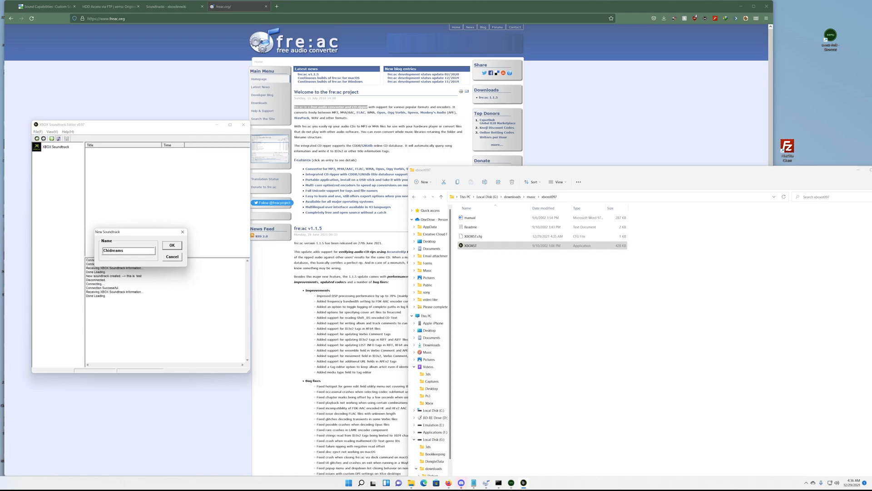
{"action": "type", "text": "2"}
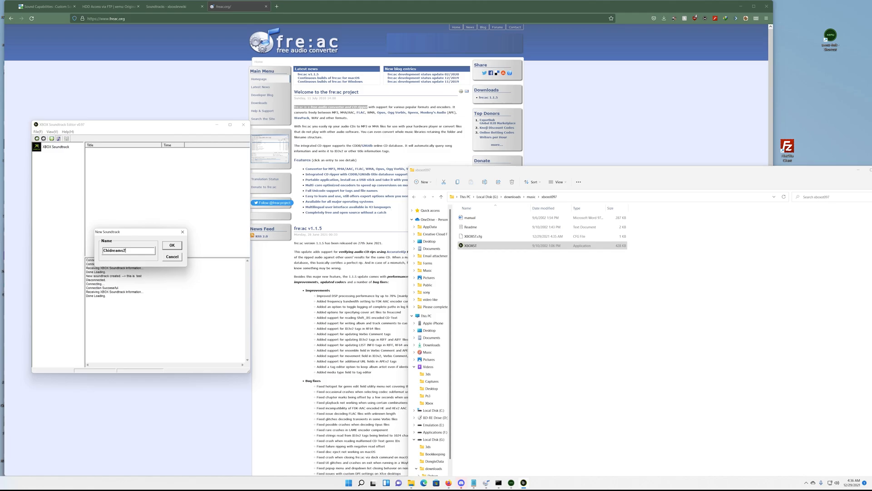
{"action": "left_click", "coordinate": [172, 245]}
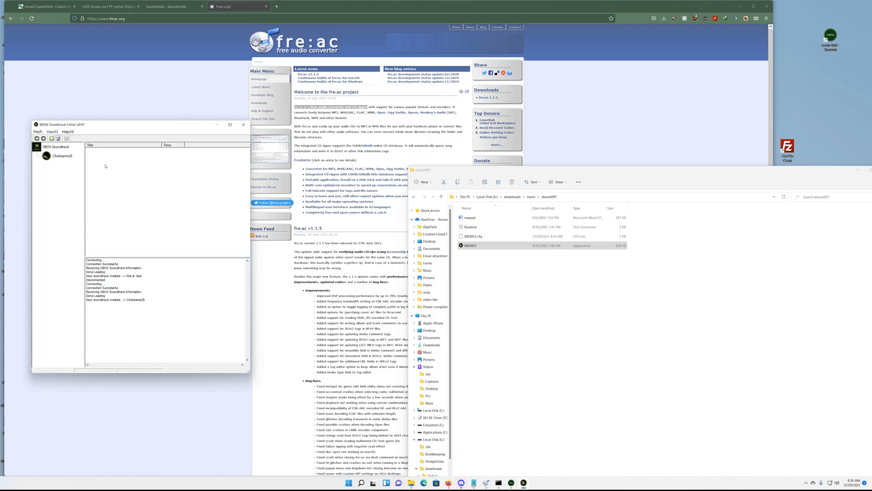
Add the eight WMA tracks from G:\downloads\music to the Childreams28 soundtrack.
{"action": "right_click", "coordinate": [57, 156]}
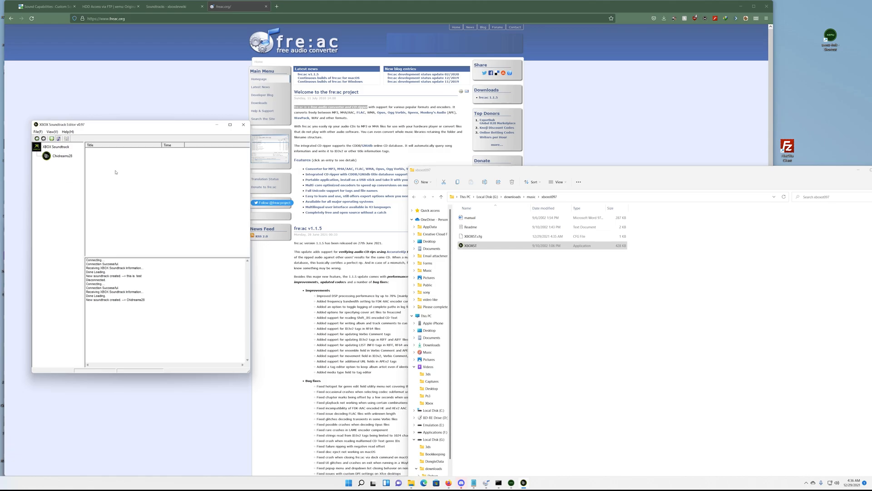
{"action": "right_click", "coordinate": [115, 172]}
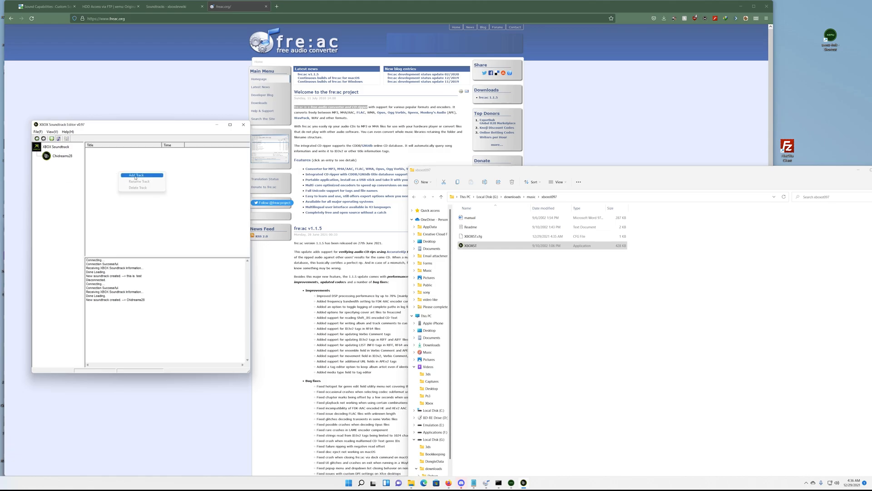
{"action": "left_click", "coordinate": [136, 174]}
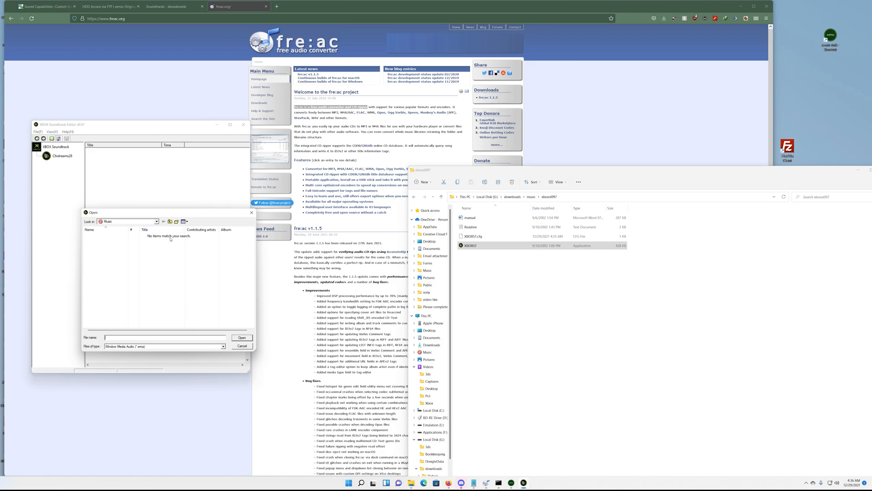
{"action": "left_click", "coordinate": [156, 221]}
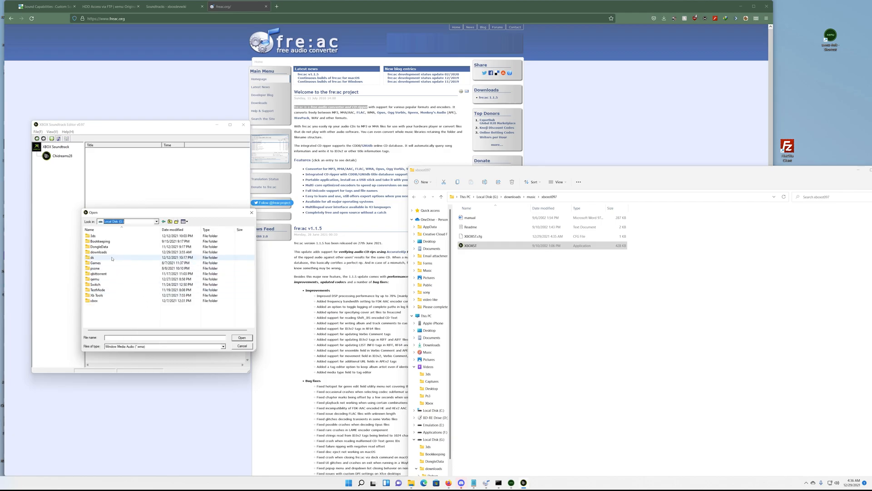
{"action": "double_click", "coordinate": [99, 251]}
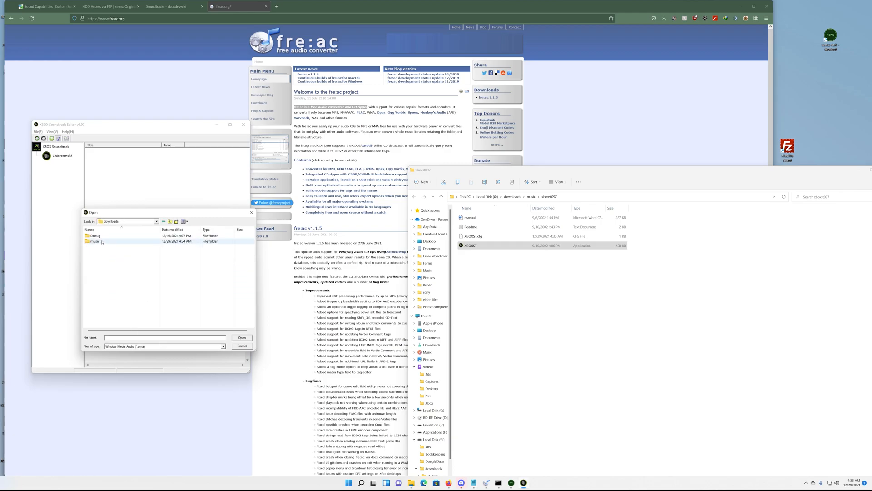
{"action": "double_click", "coordinate": [95, 240]}
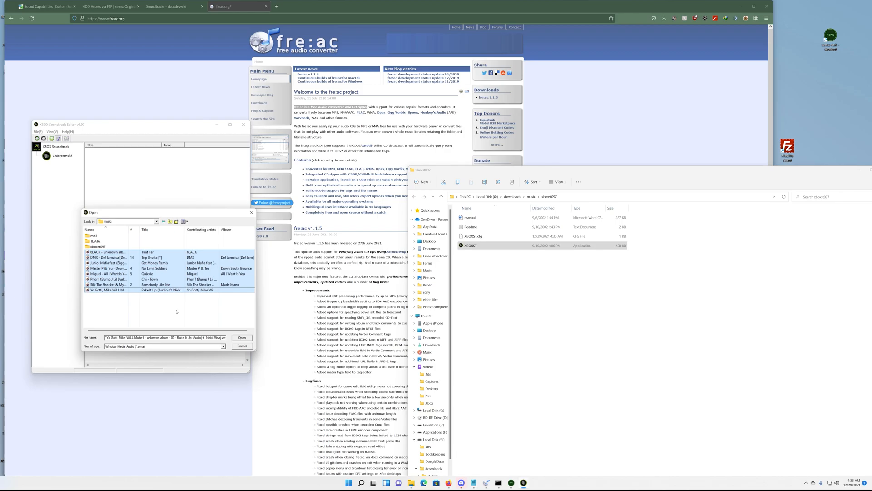
{"action": "left_click", "coordinate": [241, 337]}
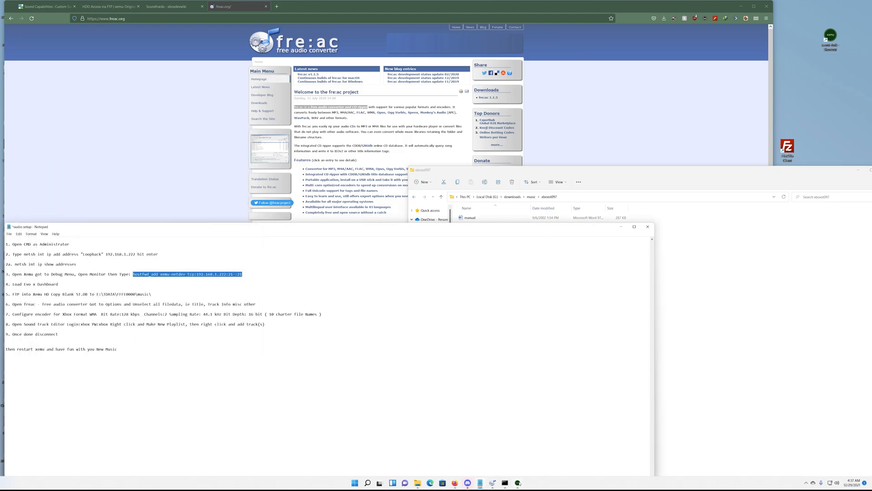
Use Load Disc from xemu's Machine menu.
{"action": "left_click", "coordinate": [302, 138]}
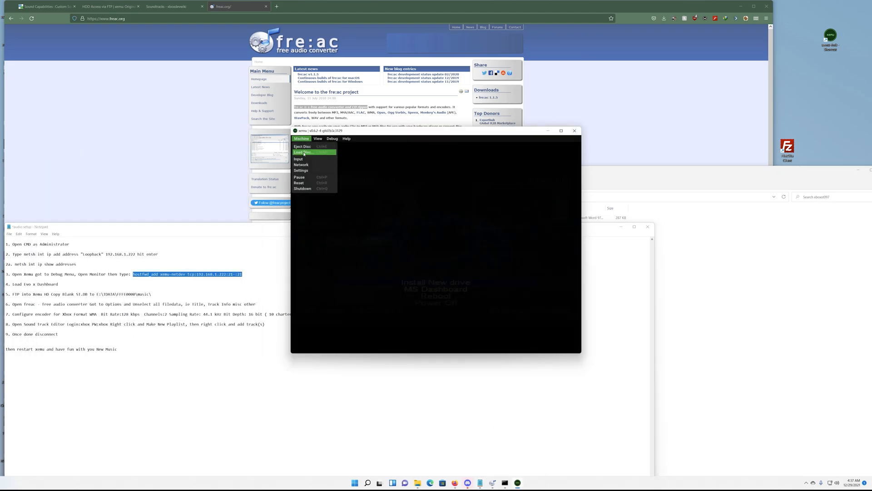
{"action": "left_click", "coordinate": [302, 138]}
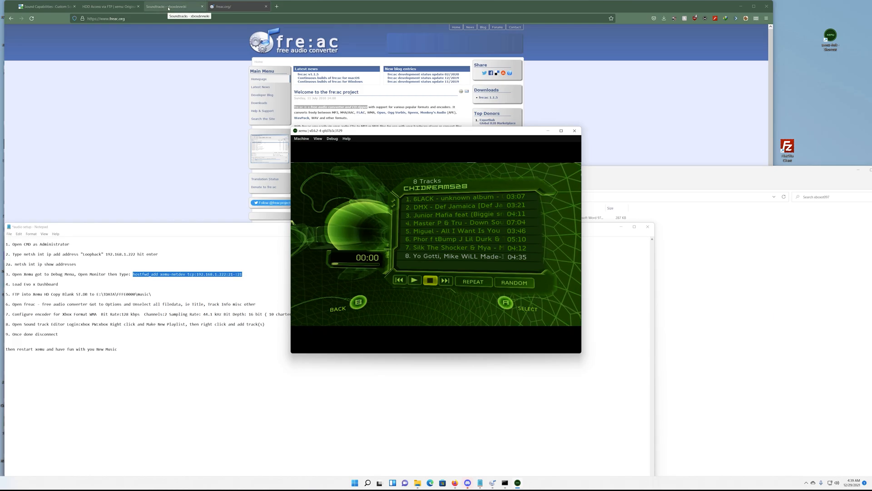
Switch to the MobyGames tab showing page 2 of custom-soundtrack Xbox games.
{"action": "left_click", "coordinate": [45, 6]}
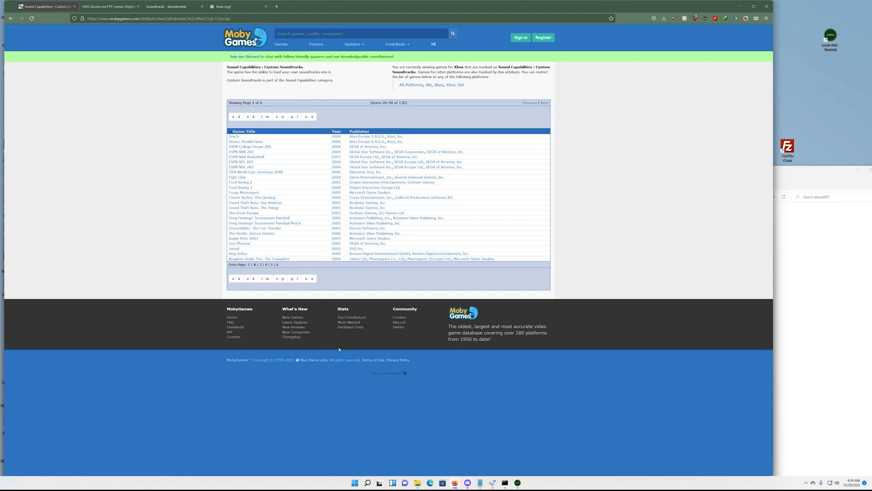
{"action": "mouse_move", "coordinate": [340, 350]}
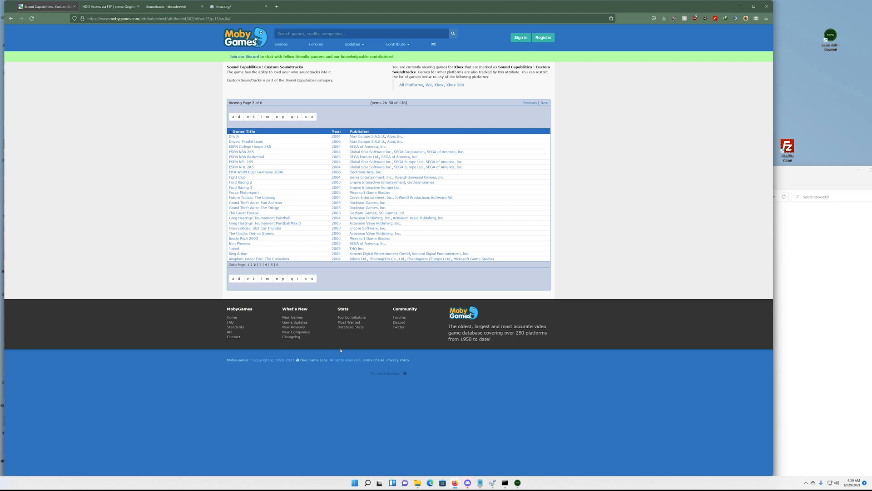